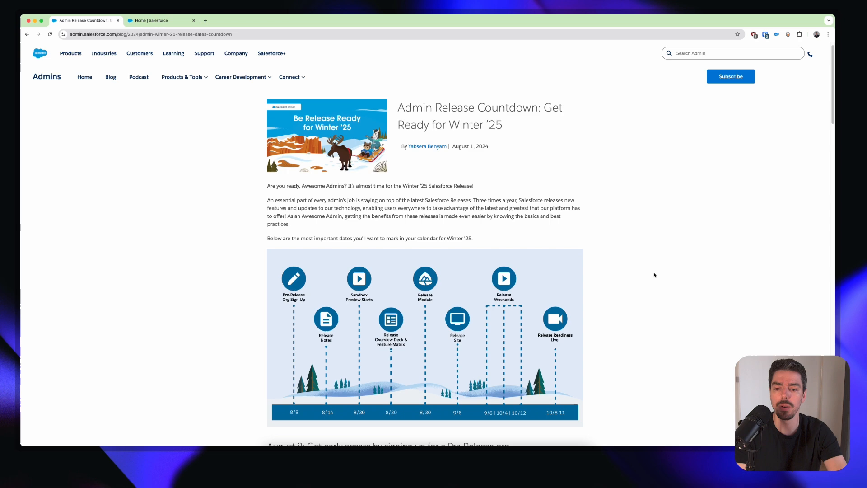
- Switch from the blog tab to the Salesforce Seller Home page and expand the gear's Setup menu
scroll("down", 3)
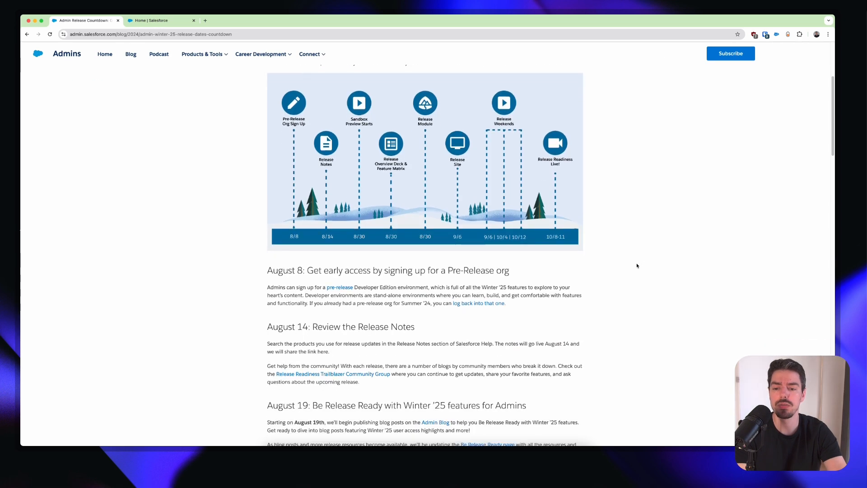
scroll("down", 3)
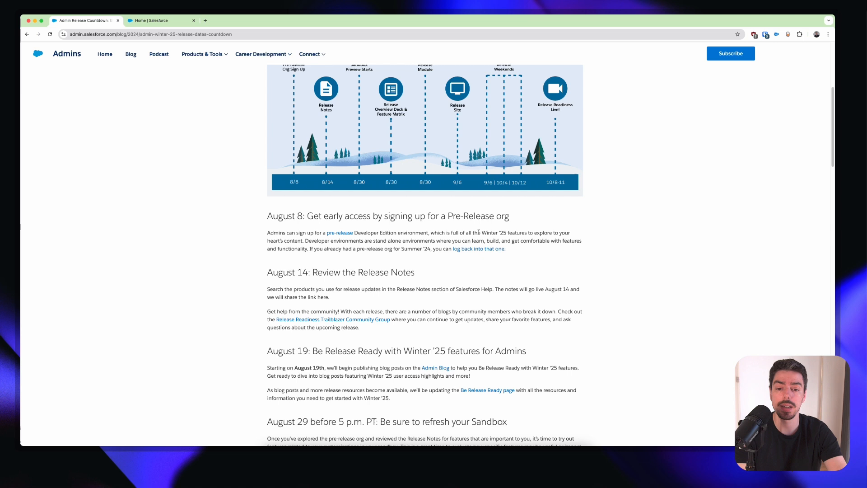
mouse_move(333, 251)
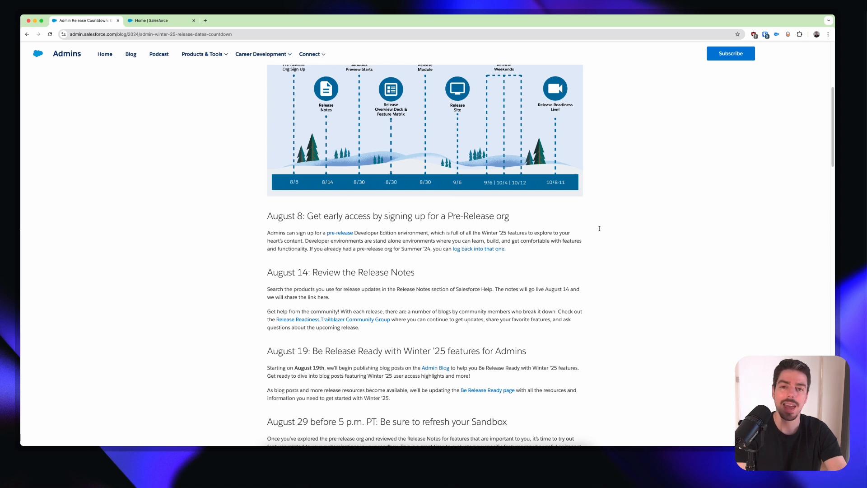
mouse_move(667, 215)
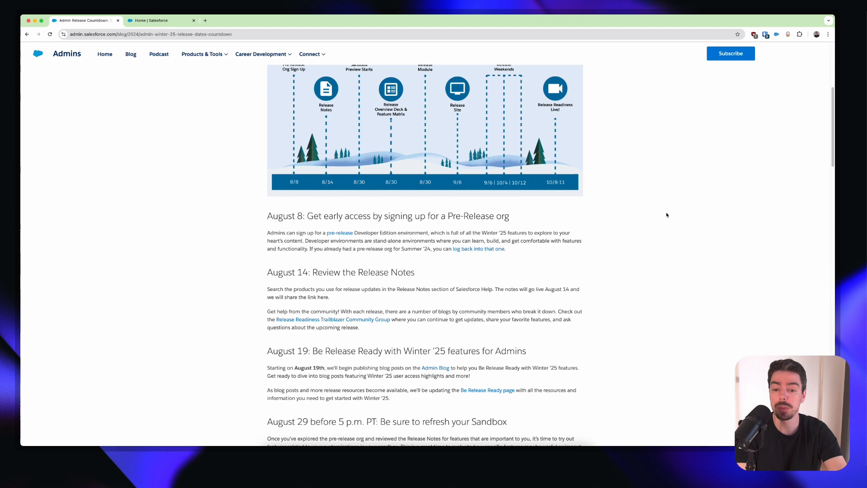
mouse_move(634, 228)
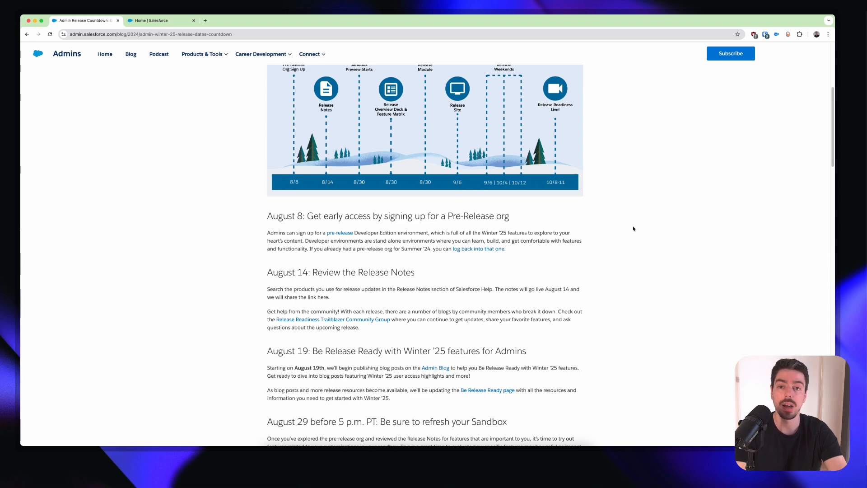
scroll("up", 3)
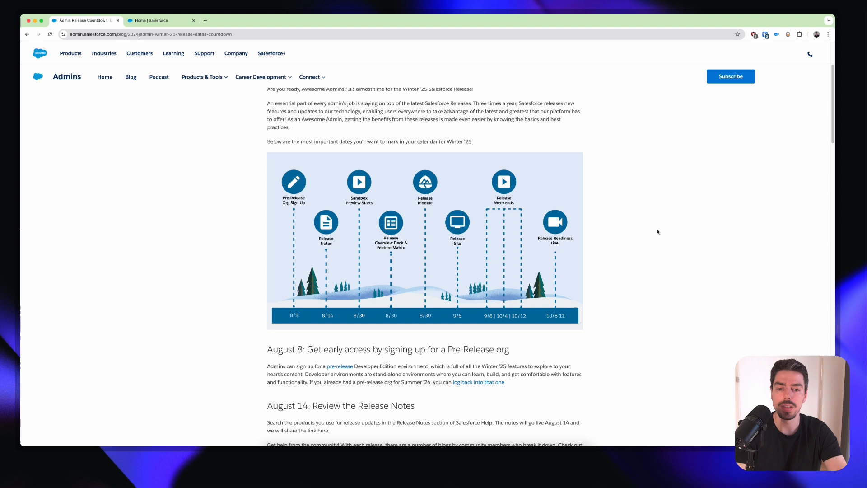
mouse_move(668, 234)
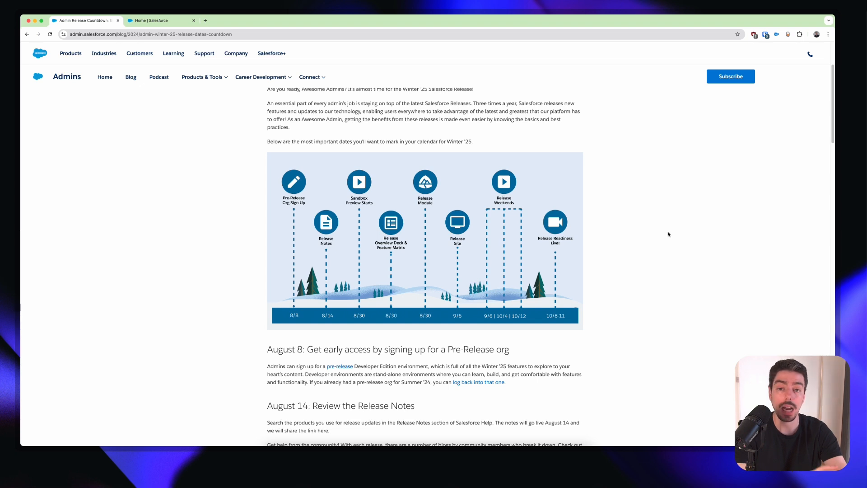
mouse_move(664, 228)
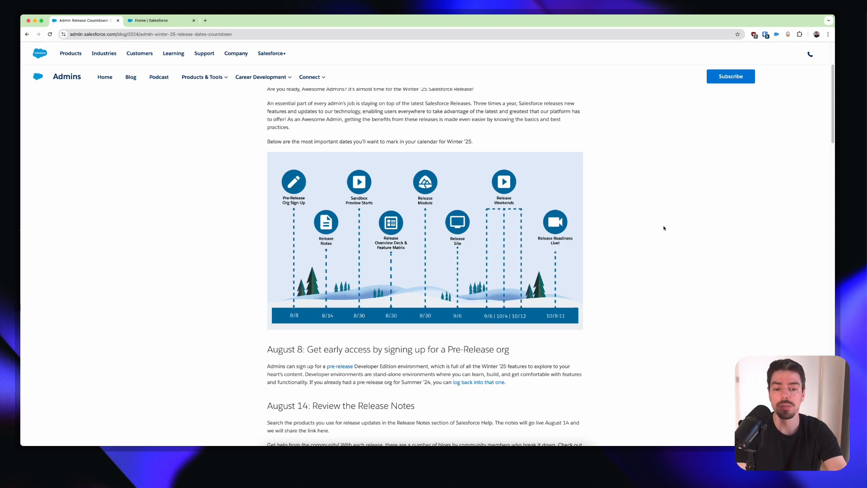
mouse_move(495, 324)
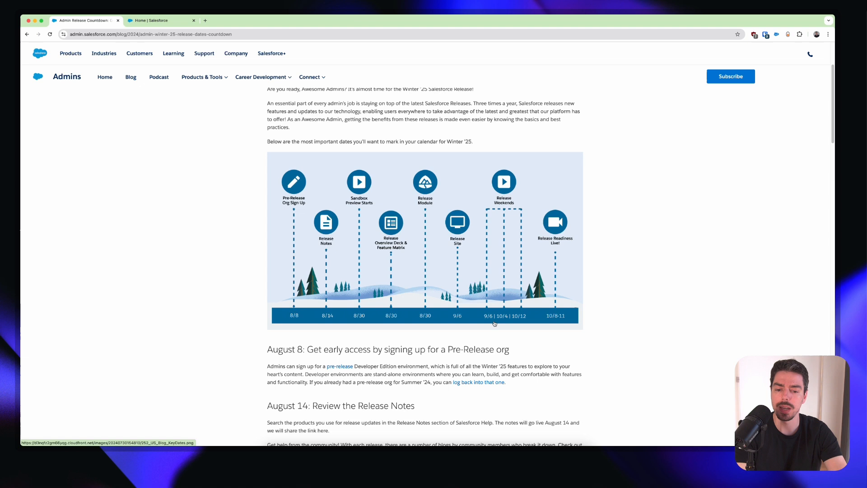
mouse_move(528, 321)
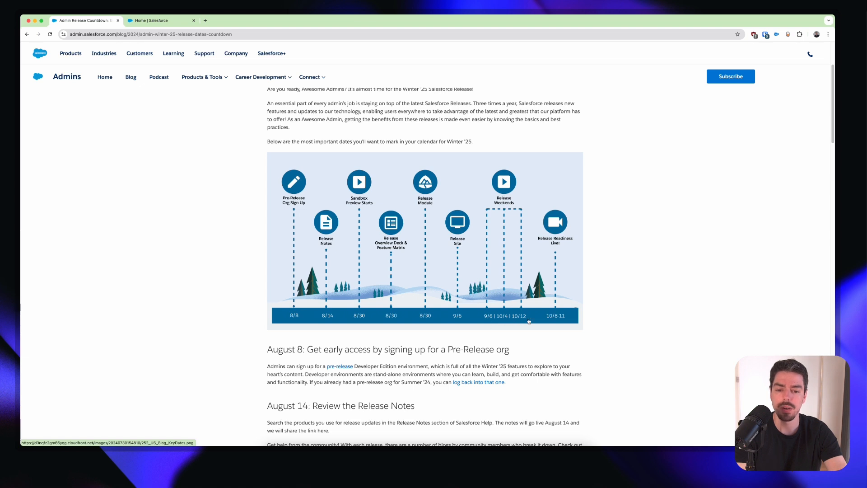
mouse_move(704, 277)
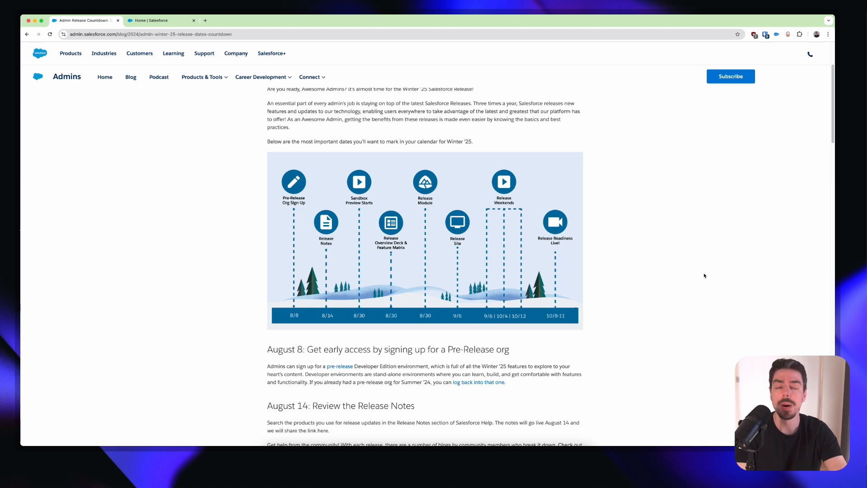
mouse_move(704, 276)
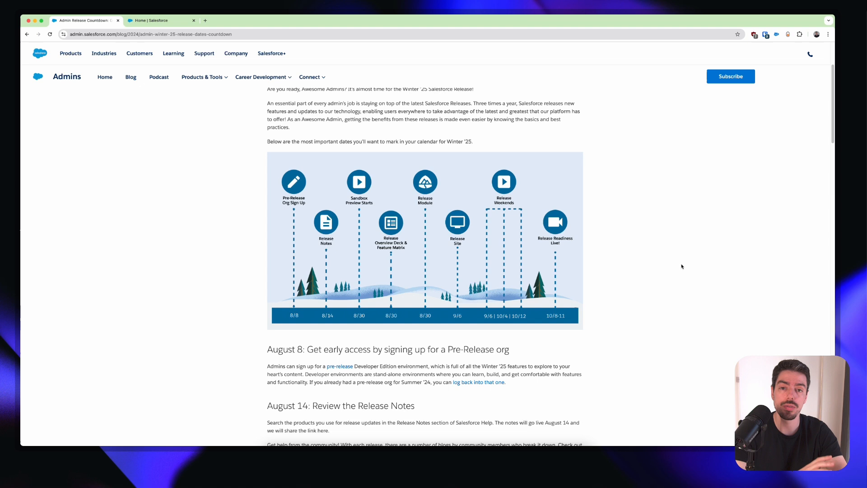
mouse_move(683, 260)
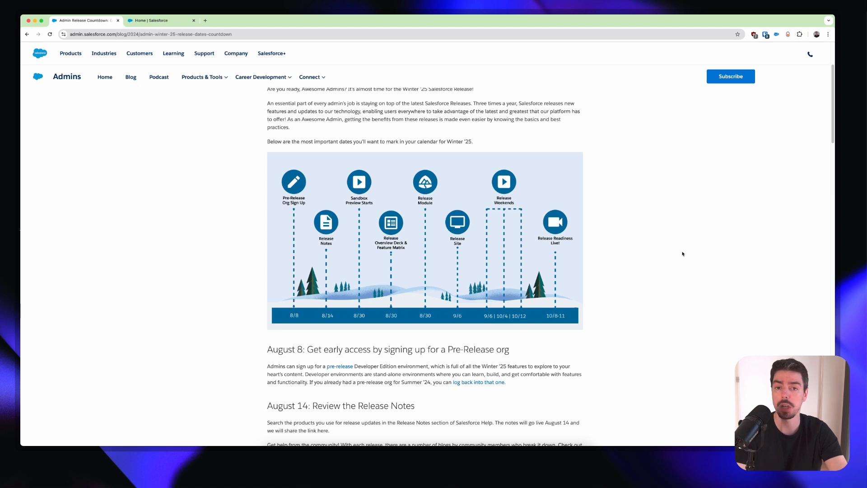
mouse_move(655, 228)
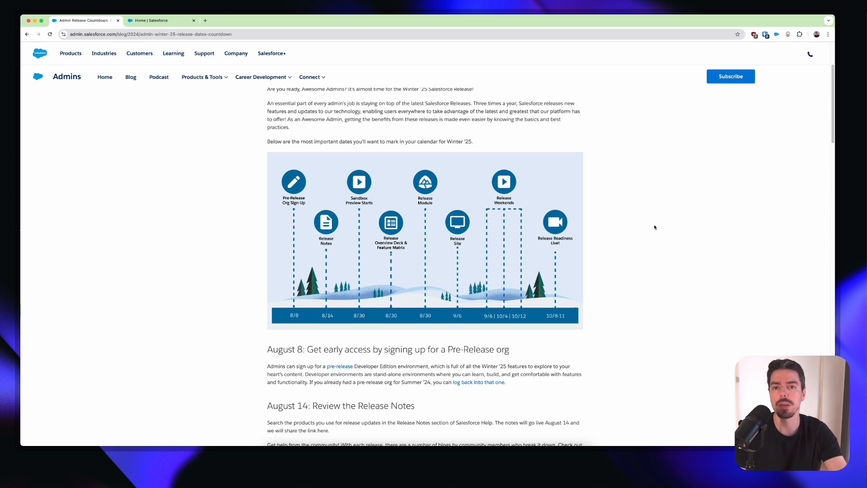
scroll("up", 3)
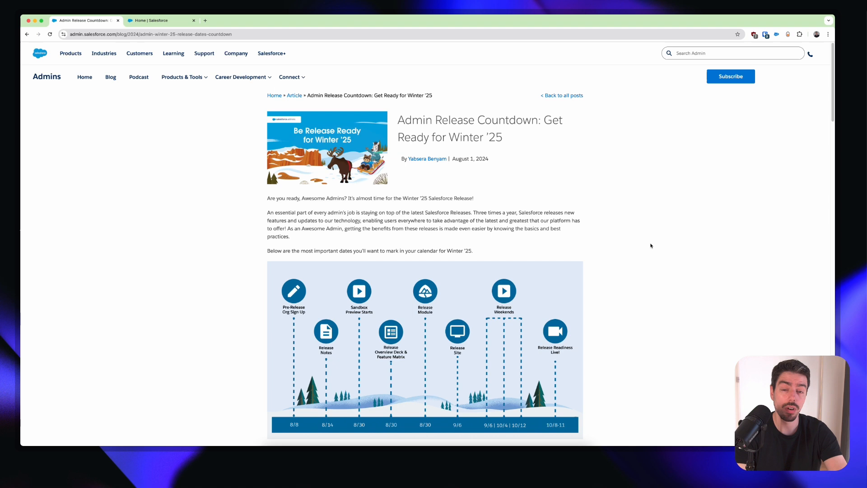
mouse_move(628, 235)
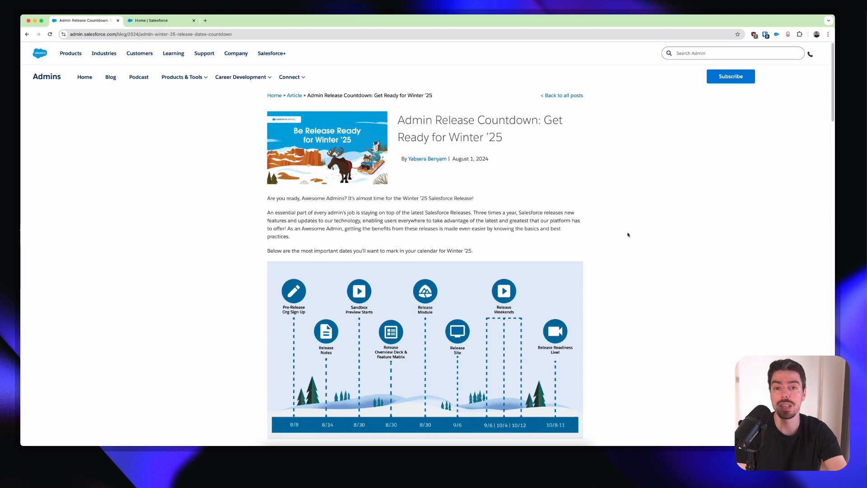
mouse_move(634, 232)
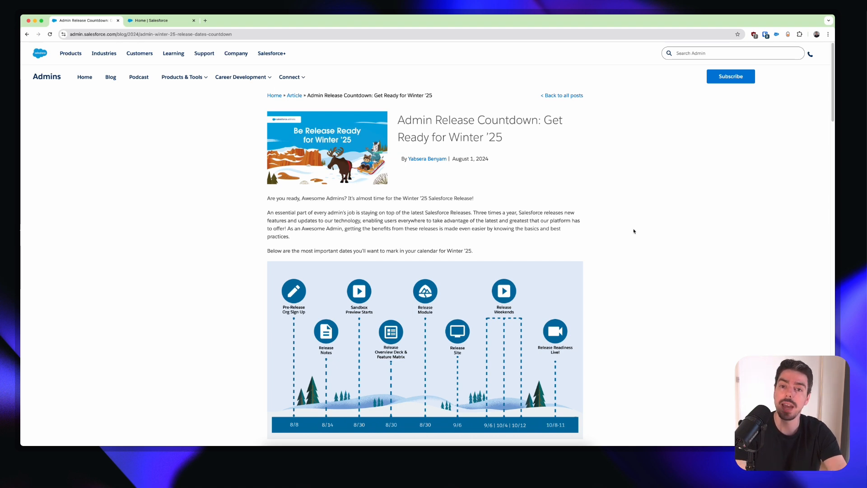
mouse_move(619, 205)
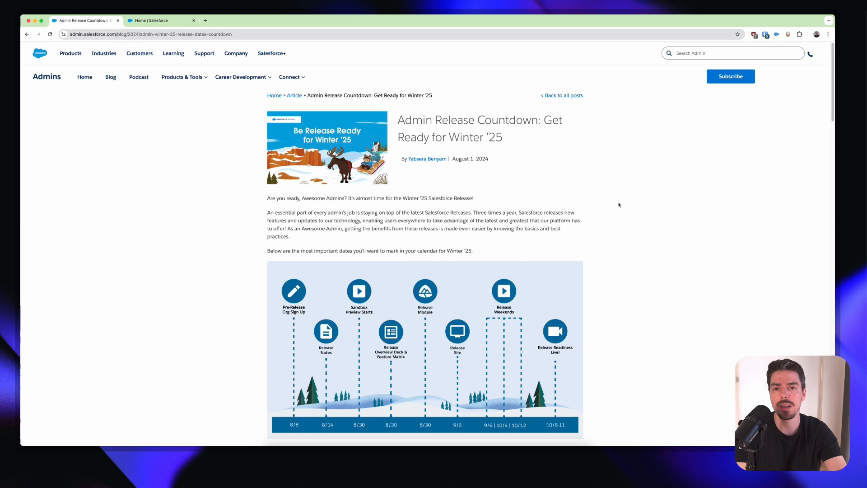
mouse_move(609, 201)
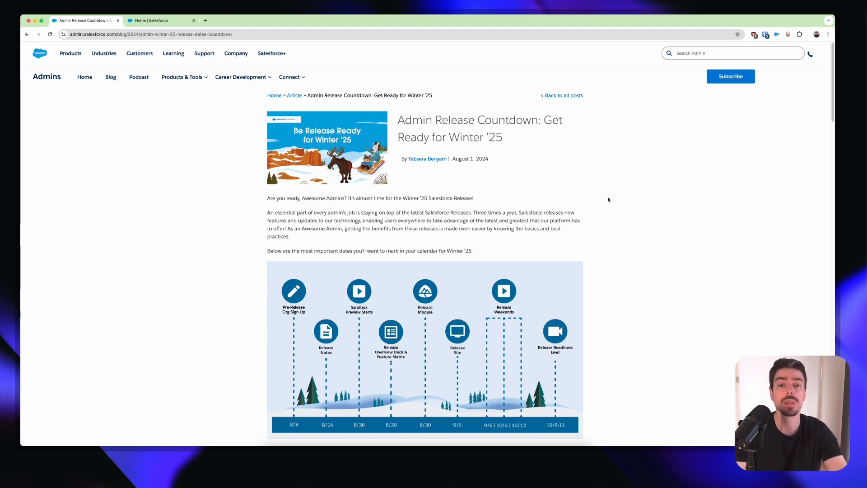
mouse_move(591, 174)
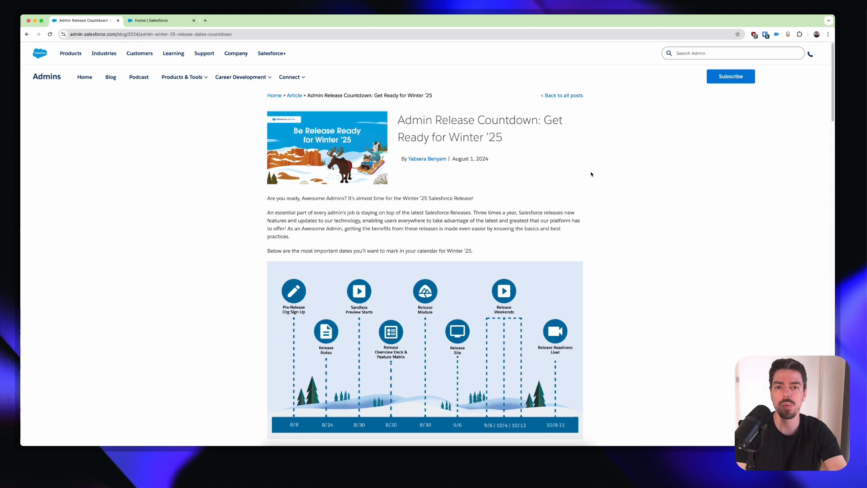
left_click(161, 21)
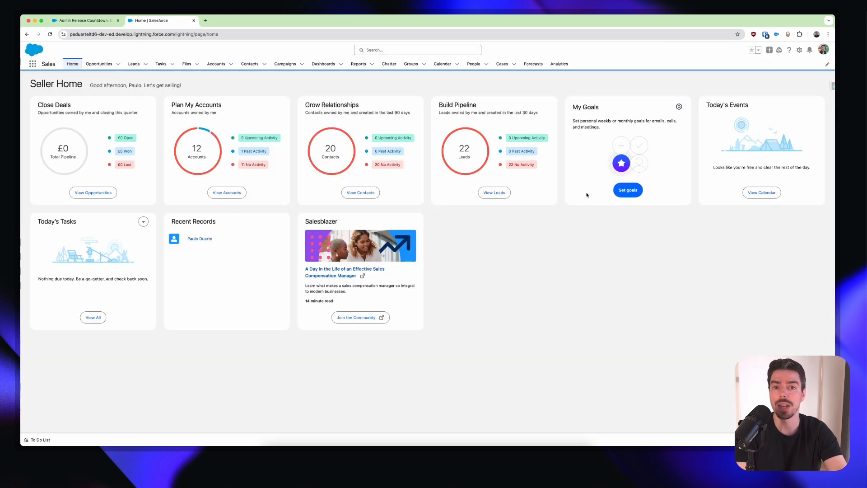
mouse_move(784, 65)
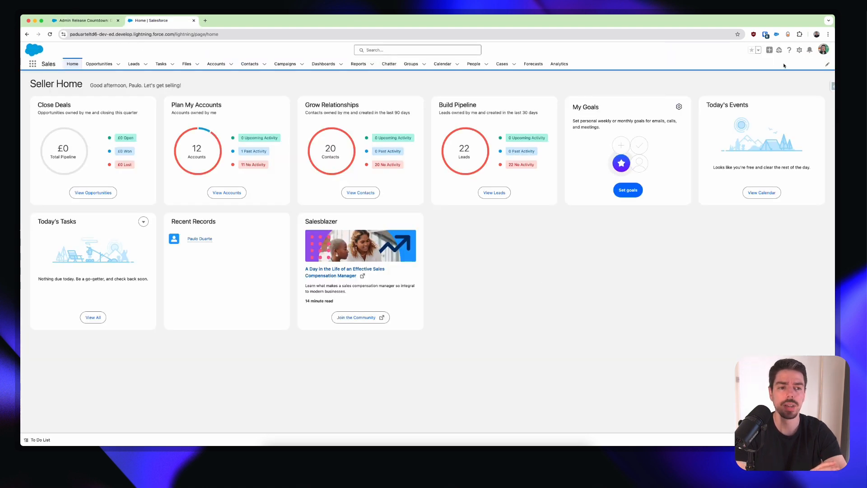
left_click(800, 50)
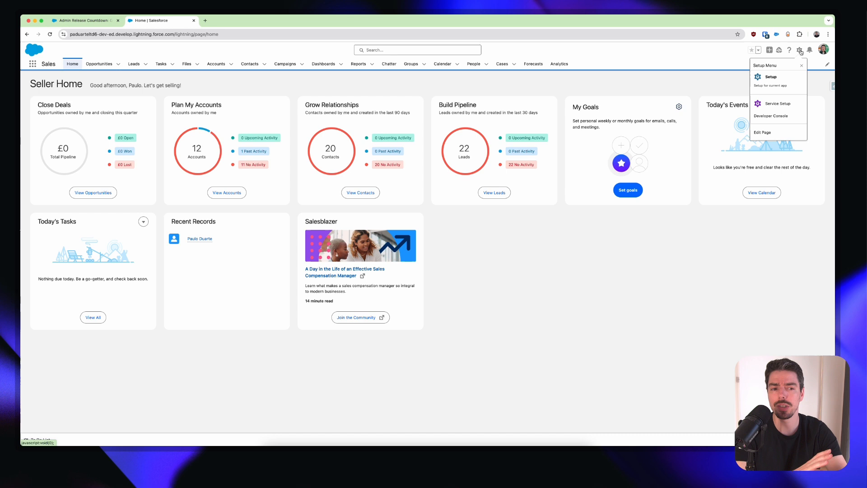
mouse_move(797, 51)
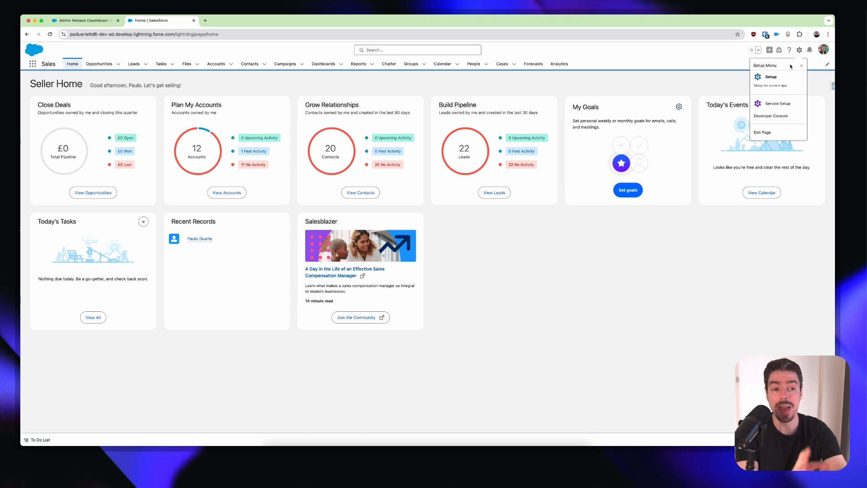
mouse_move(789, 66)
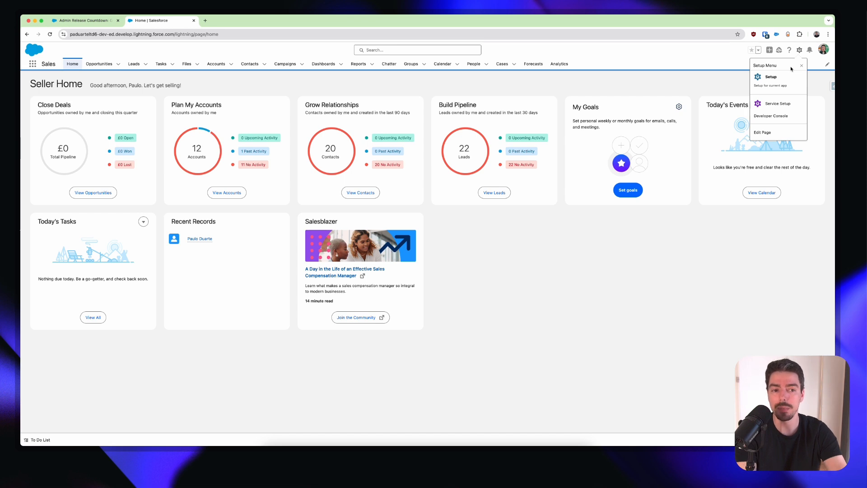
mouse_move(774, 75)
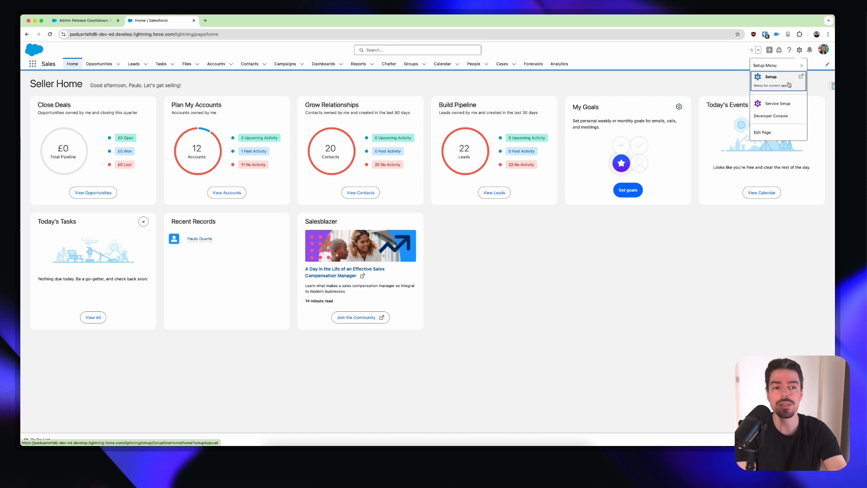
mouse_move(771, 115)
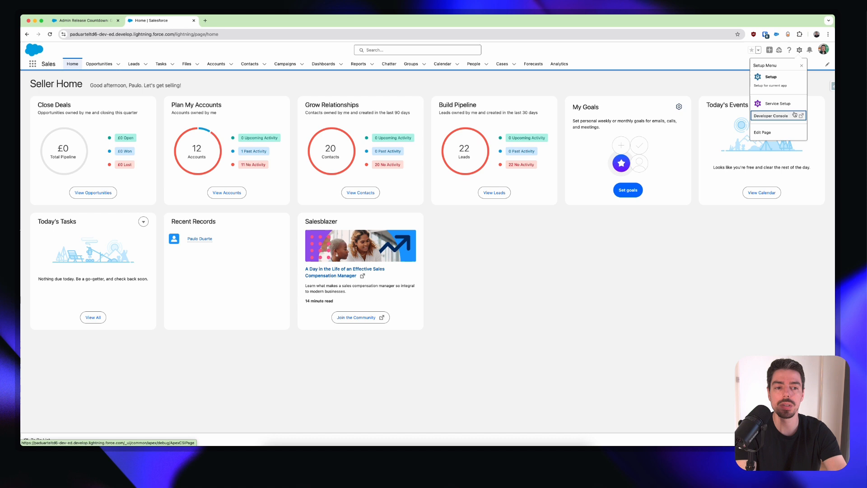
mouse_move(770, 76)
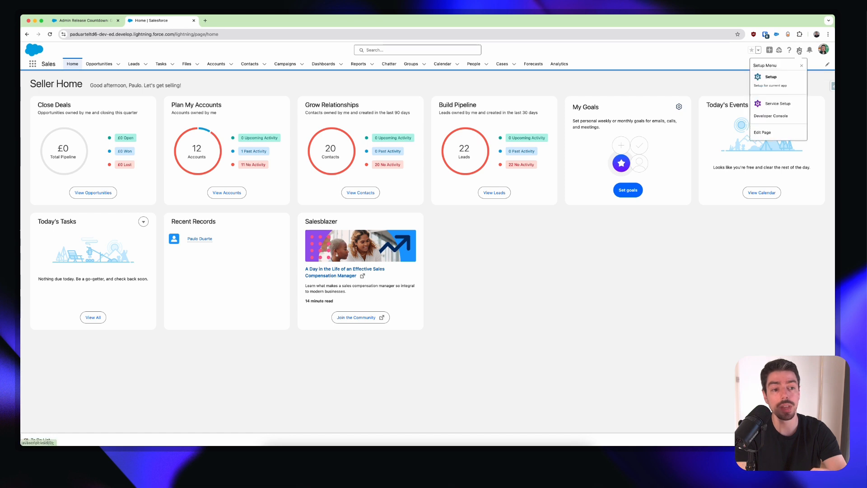
mouse_move(801, 65)
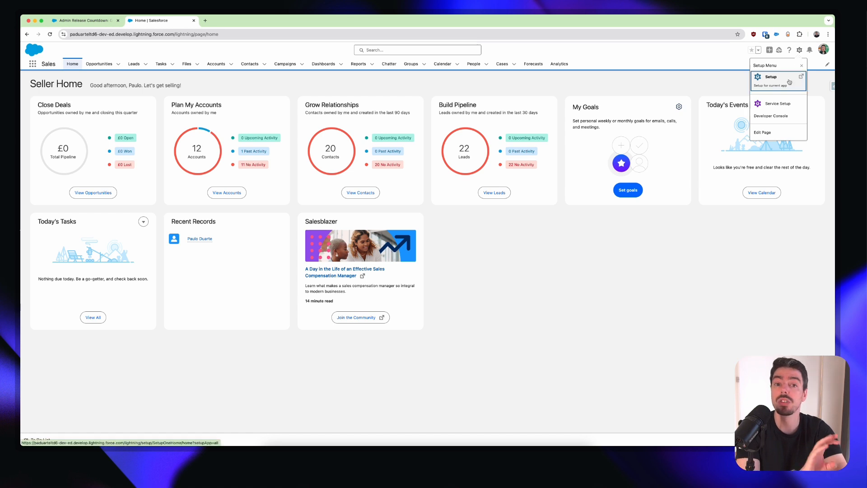
- Enter Setup, search Quick Find for 'User' and load the Users list page
left_click(771, 76)
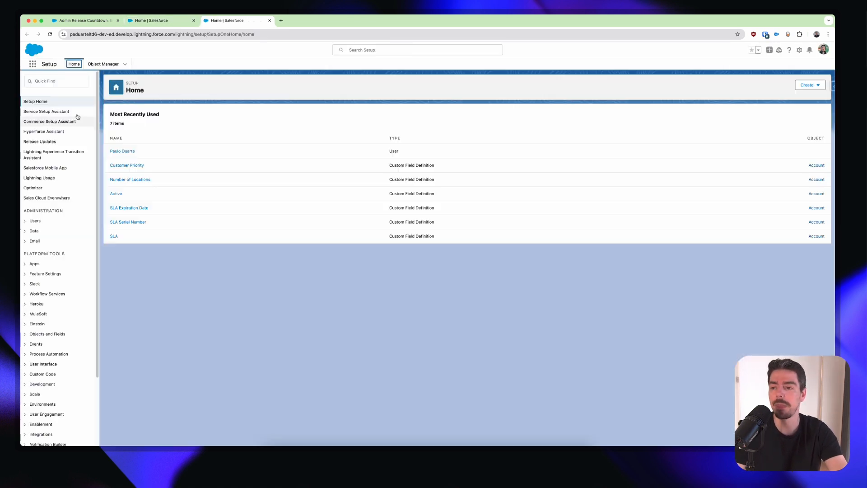
left_click(55, 81)
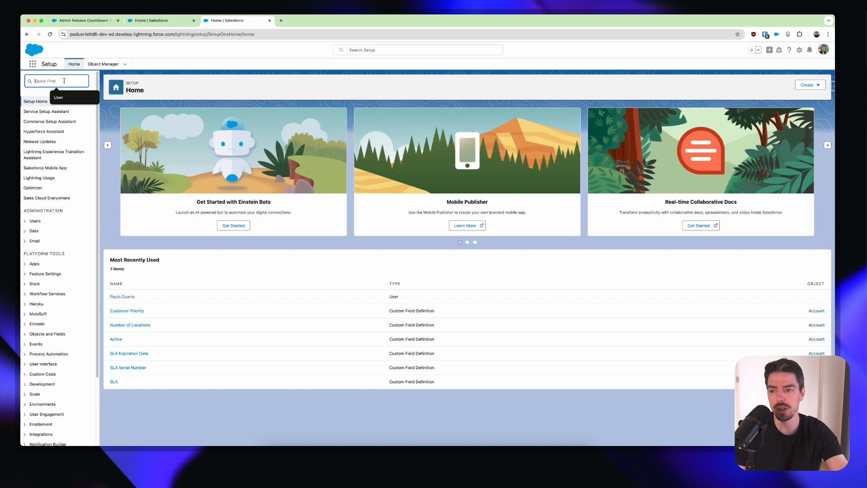
type("User")
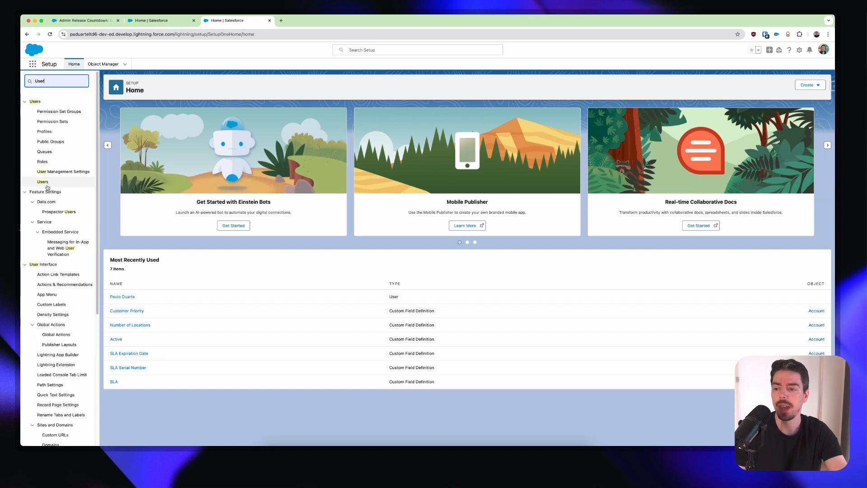
left_click(43, 182)
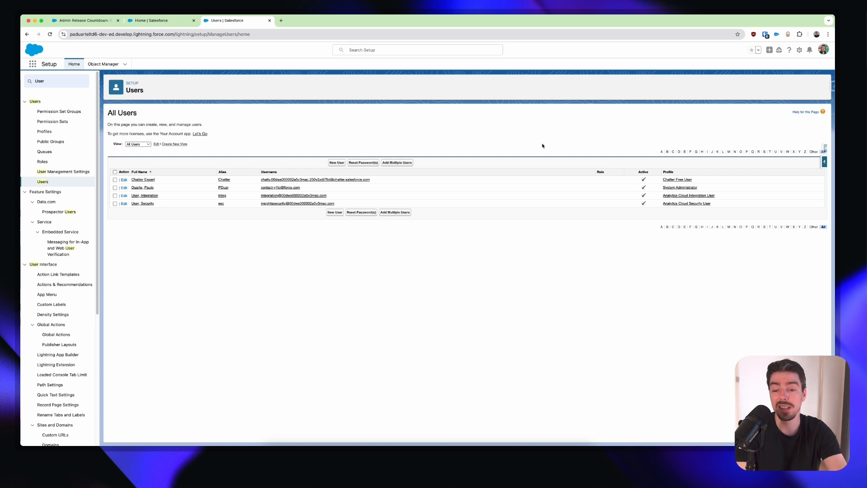
mouse_move(546, 145)
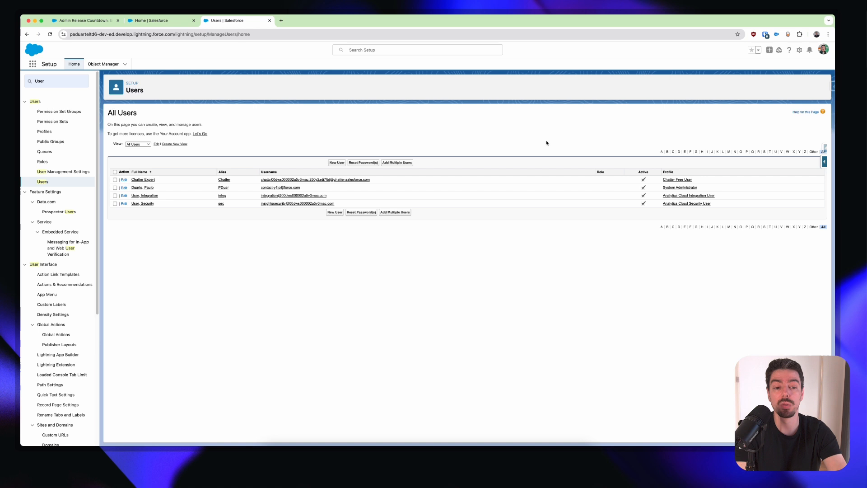
mouse_move(371, 178)
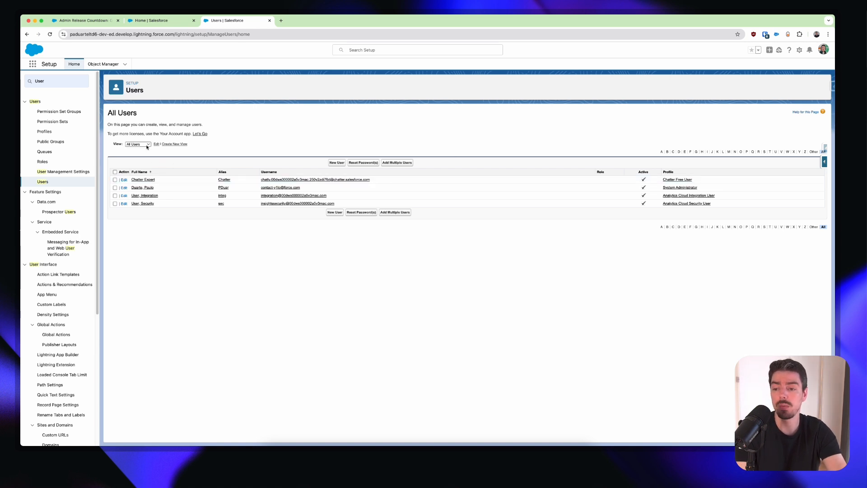
- Review the available user list views (Active, Admin, All Users) and keep All Users
left_click(138, 143)
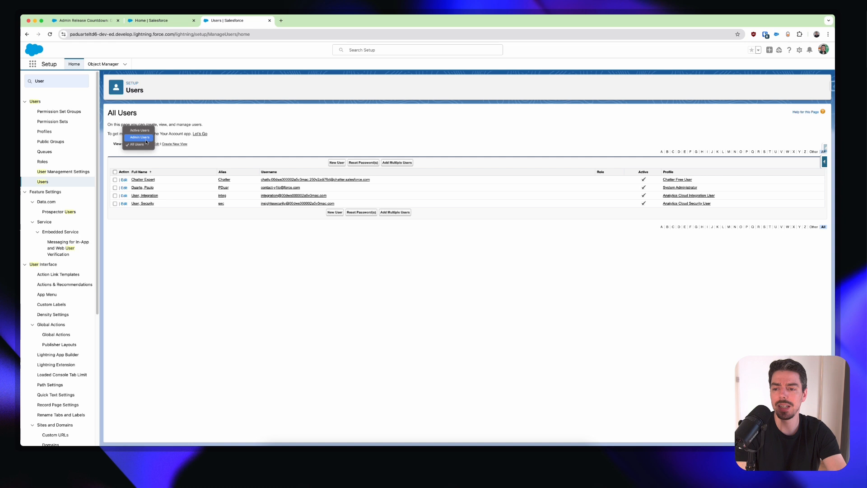
left_click(137, 145)
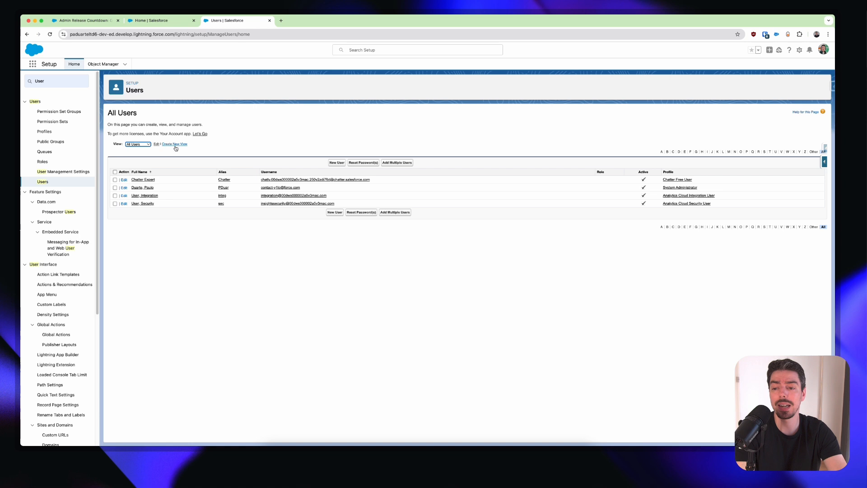
left_click(175, 144)
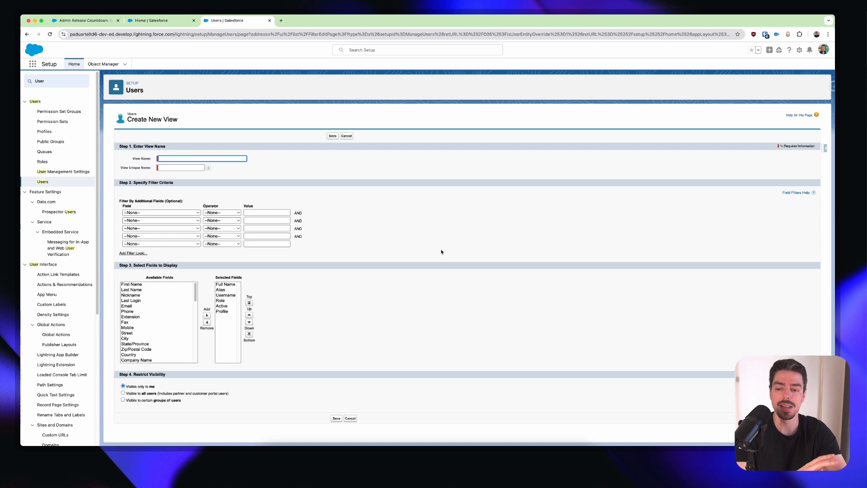
mouse_move(421, 256)
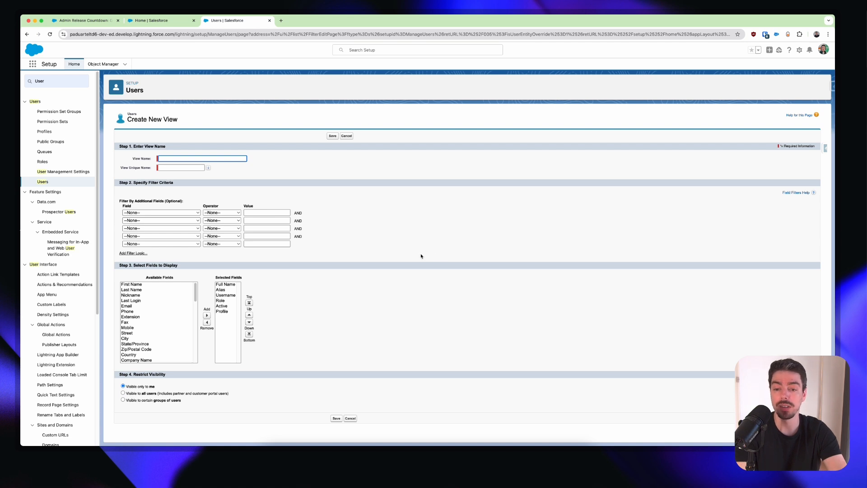
mouse_move(417, 259)
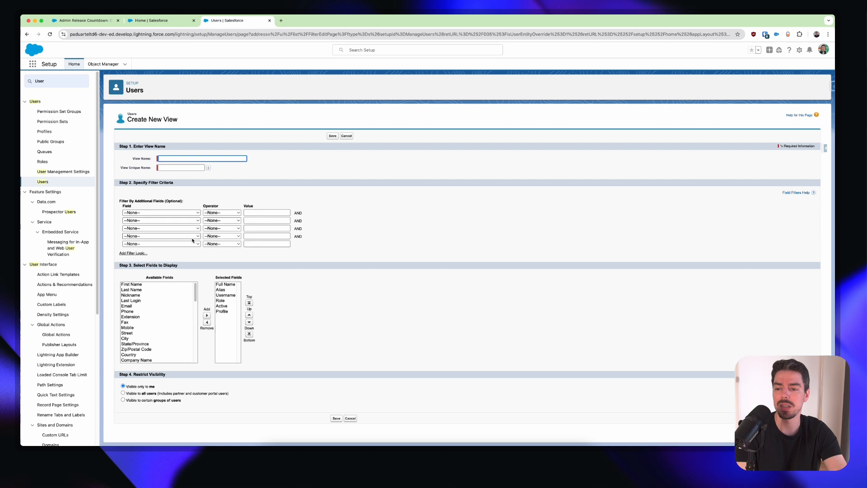
mouse_move(325, 302)
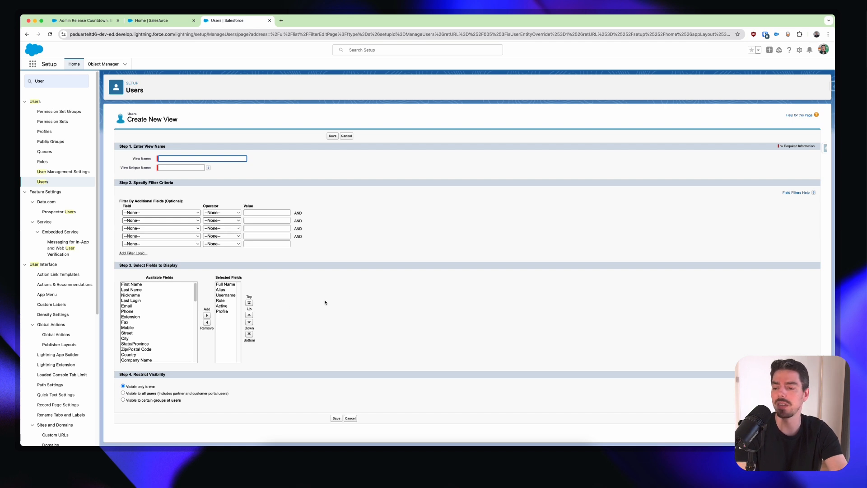
mouse_move(334, 166)
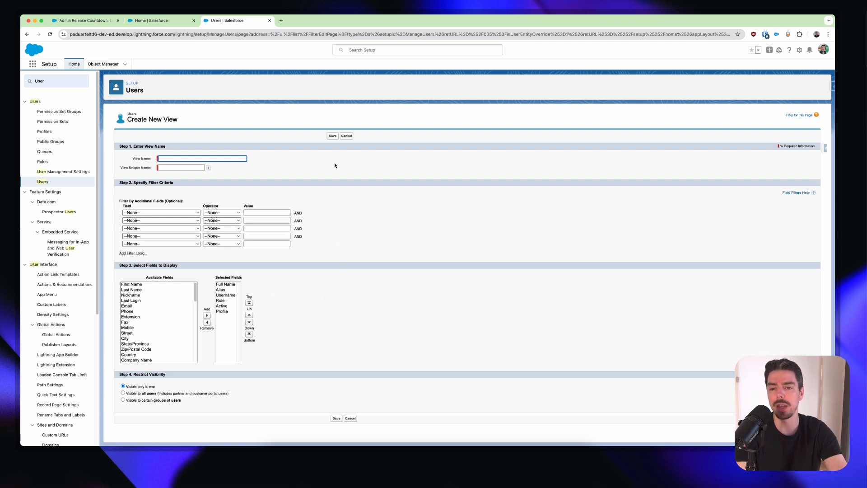
left_click(346, 135)
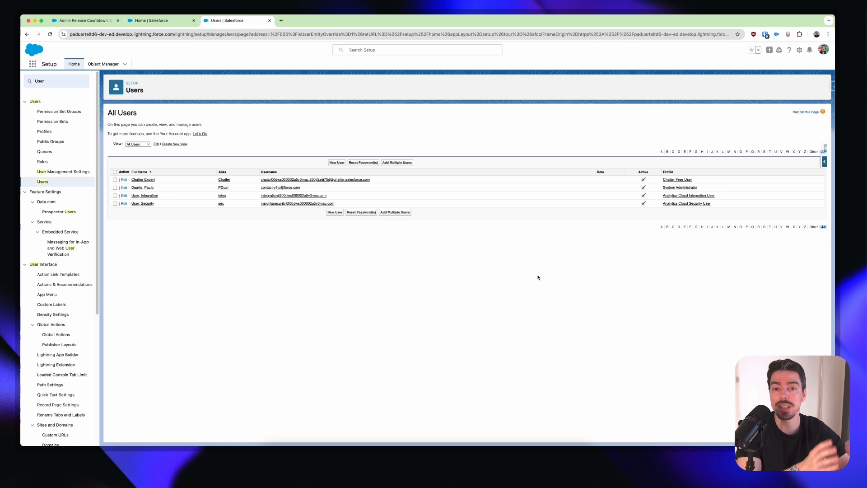
mouse_move(517, 292)
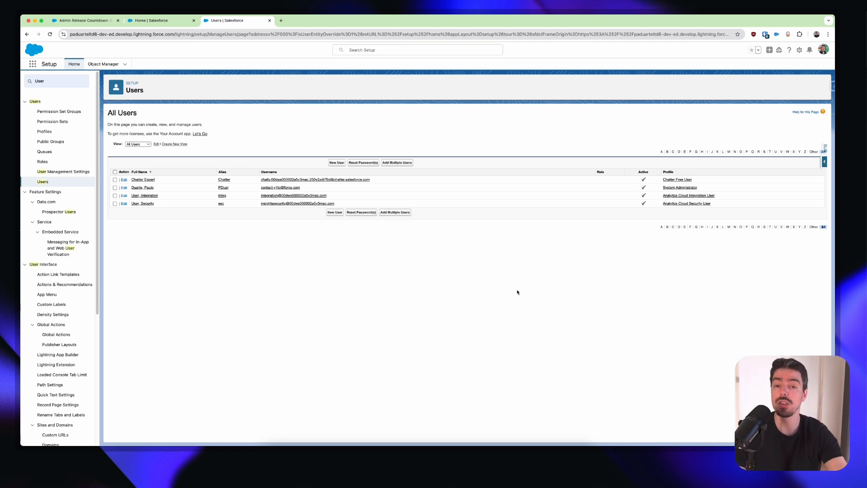
- Reach User Management Settings via Quick Find 'managemen', dismiss the error and enable Enhanced User List View
type("managemen")
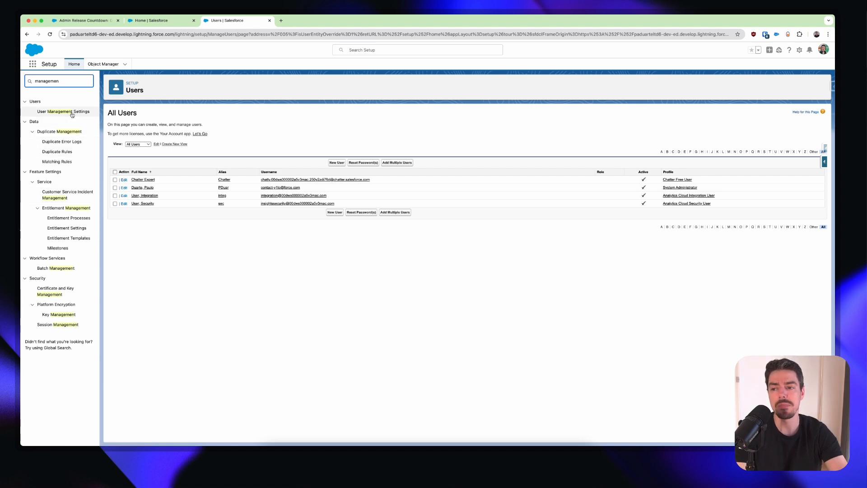
left_click(63, 111)
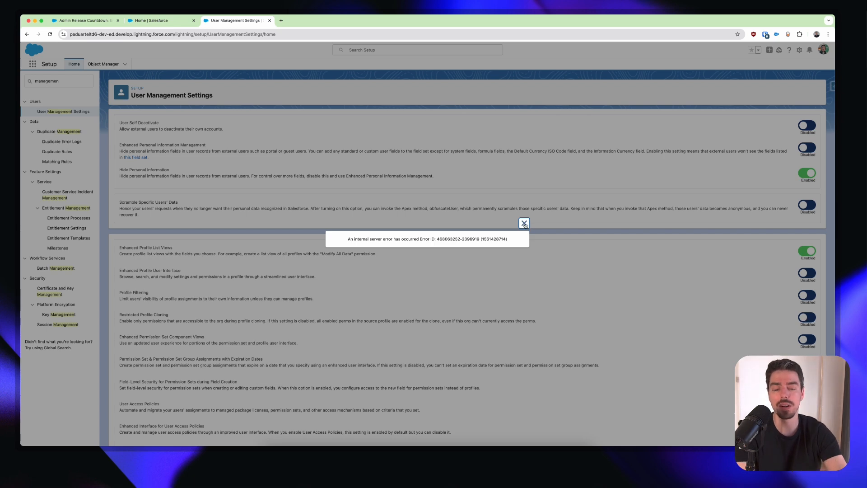
left_click(523, 223)
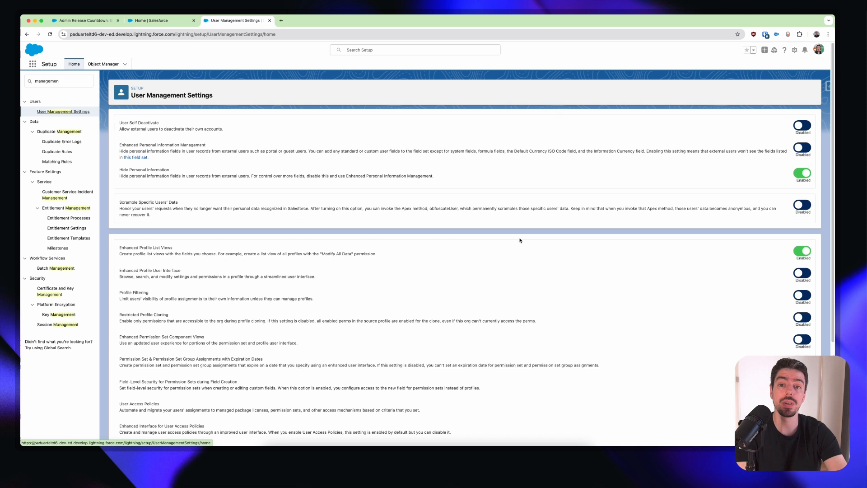
mouse_move(517, 237)
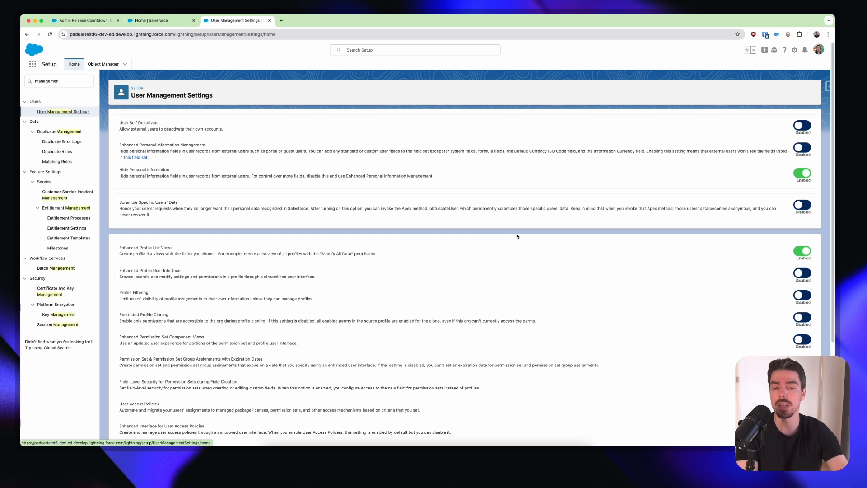
mouse_move(524, 236)
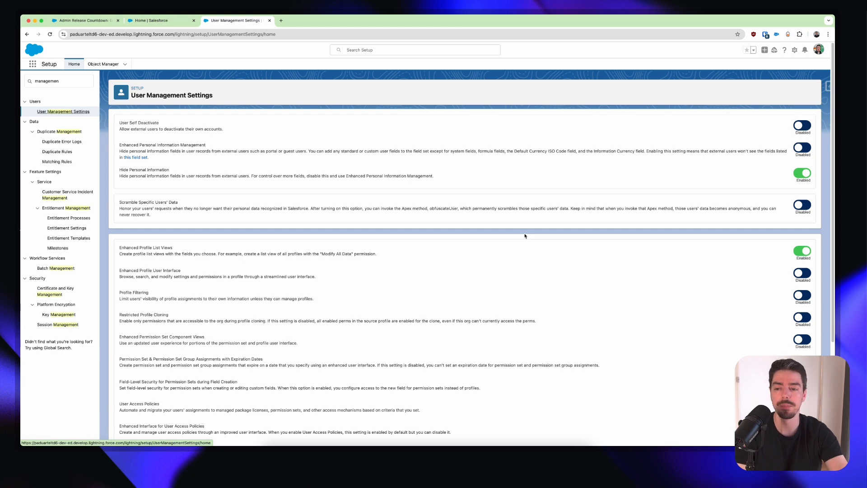
scroll("down", 3)
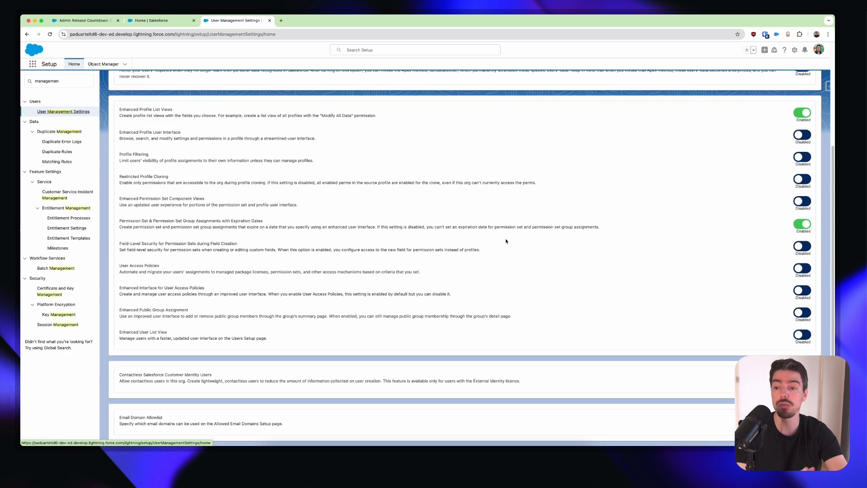
mouse_move(142, 344)
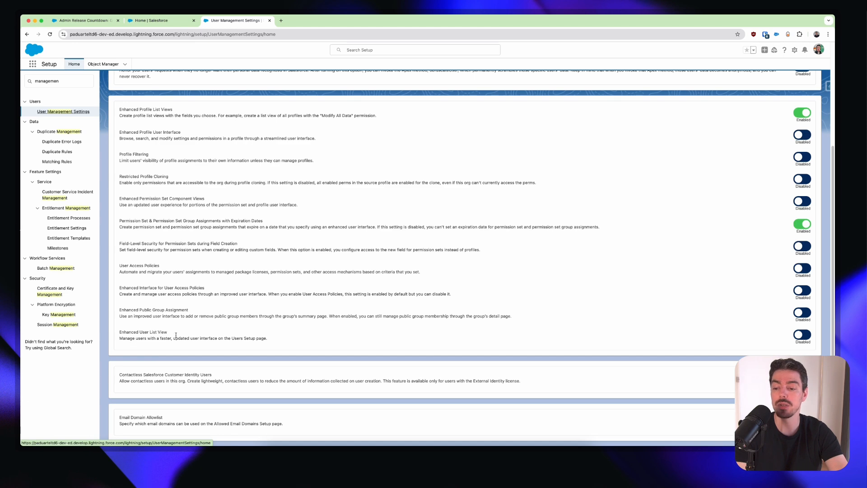
mouse_move(329, 343)
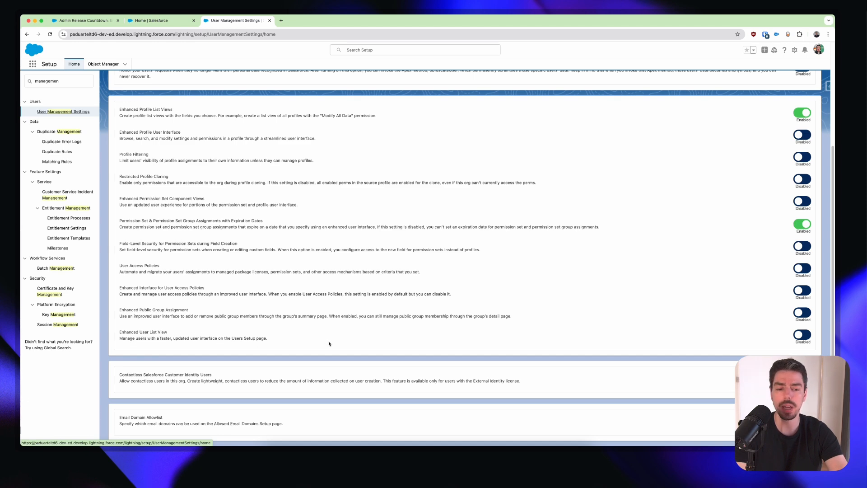
left_click(801, 334)
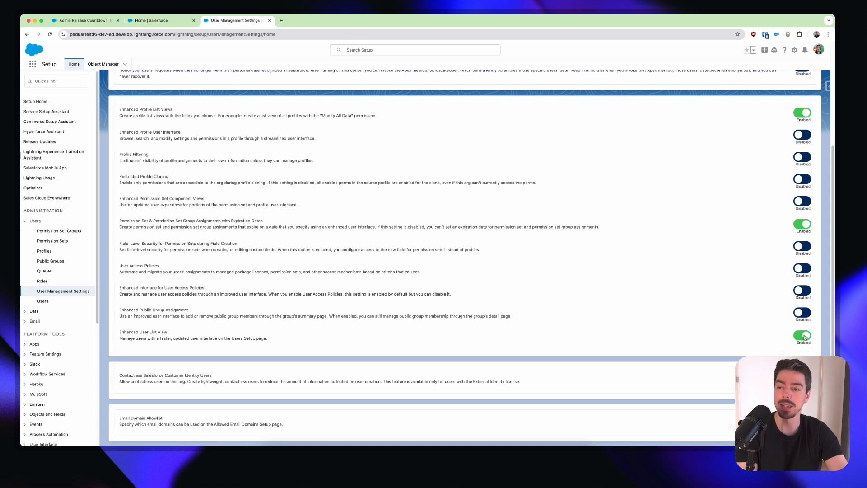
mouse_move(49, 44)
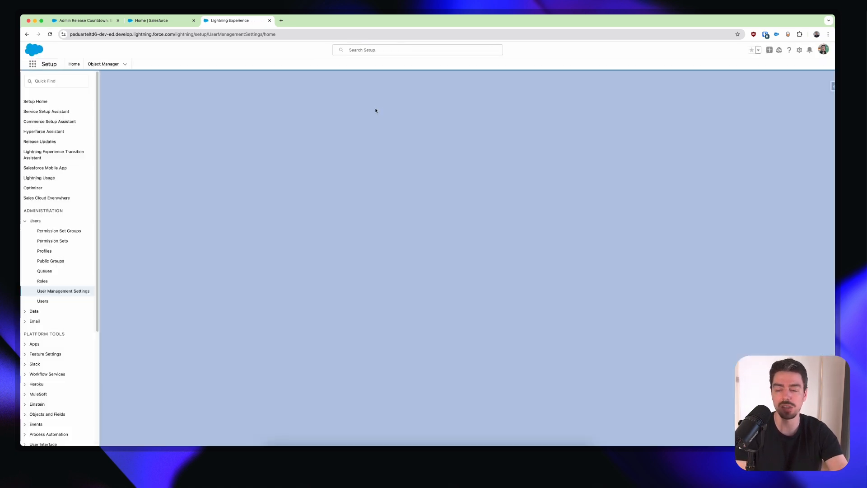
- Dismiss the server error, reload the Users page in its enhanced layout and start a New User form
left_click(63, 291)
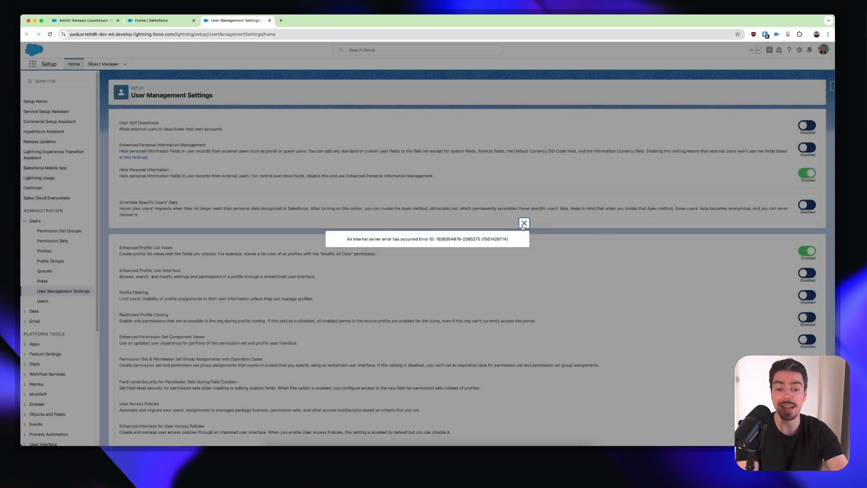
left_click(523, 223)
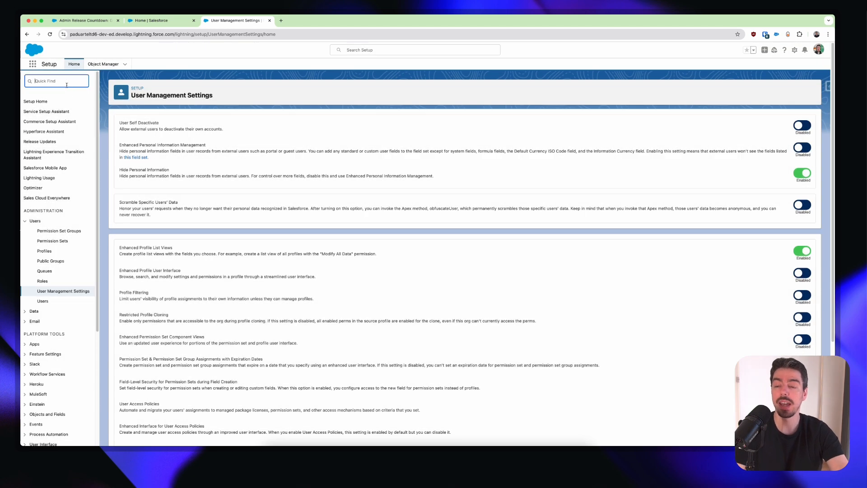
type("user")
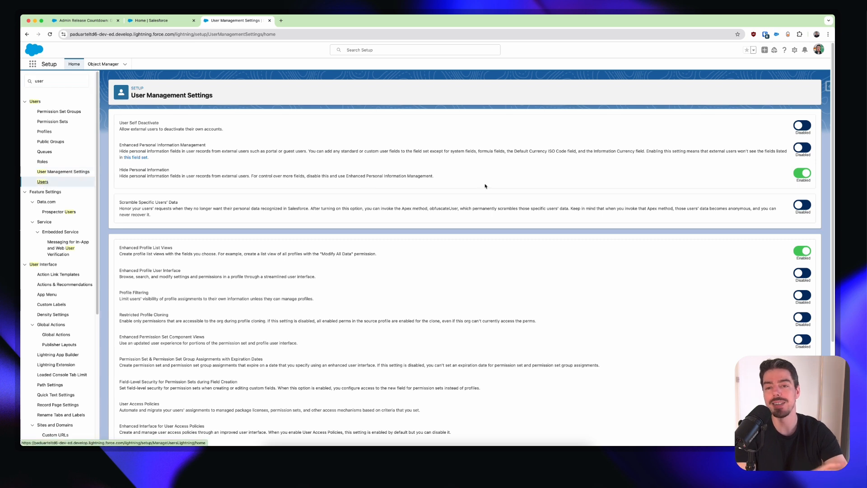
left_click(42, 181)
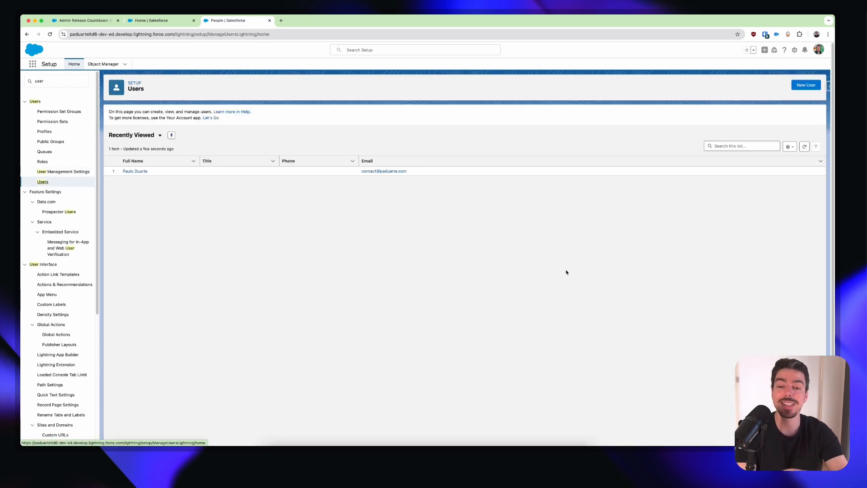
mouse_move(578, 266)
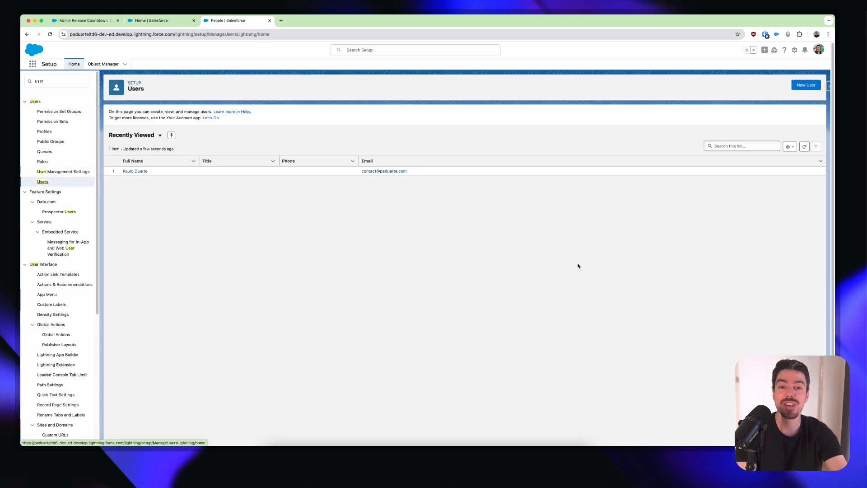
mouse_move(554, 251)
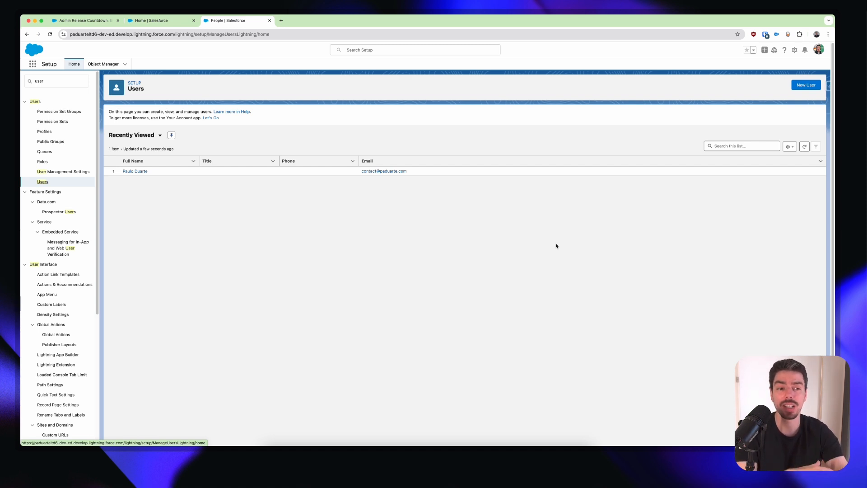
mouse_move(248, 149)
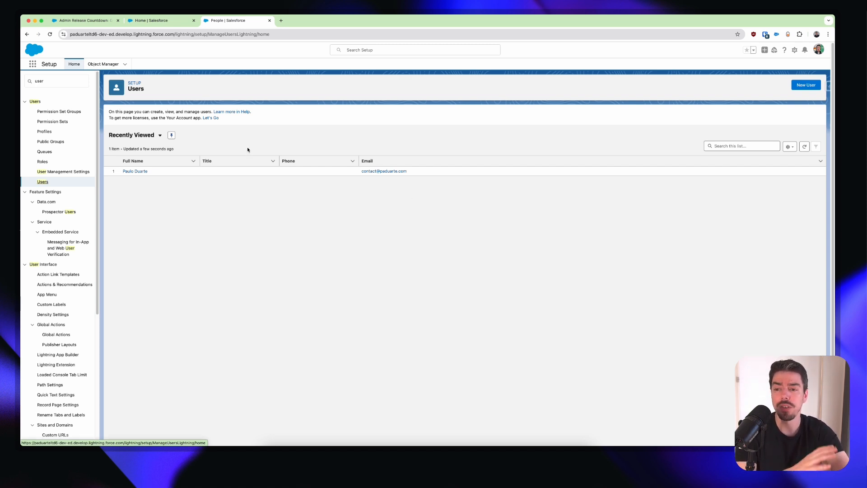
mouse_move(381, 136)
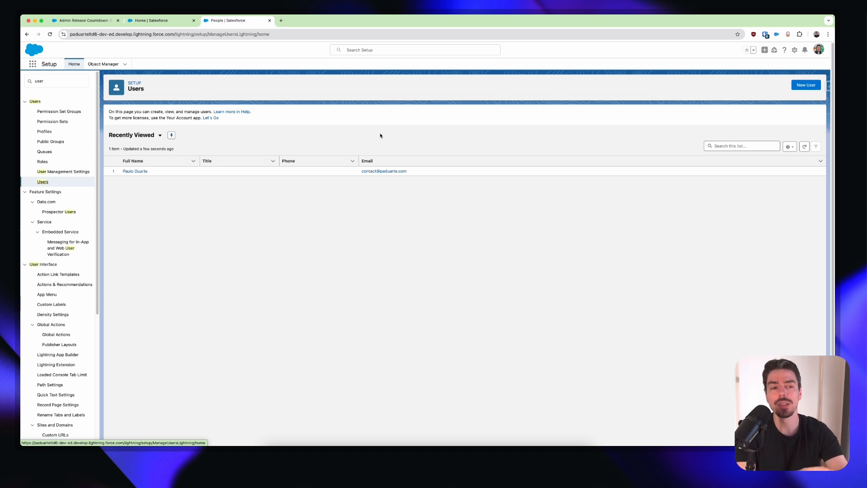
mouse_move(517, 94)
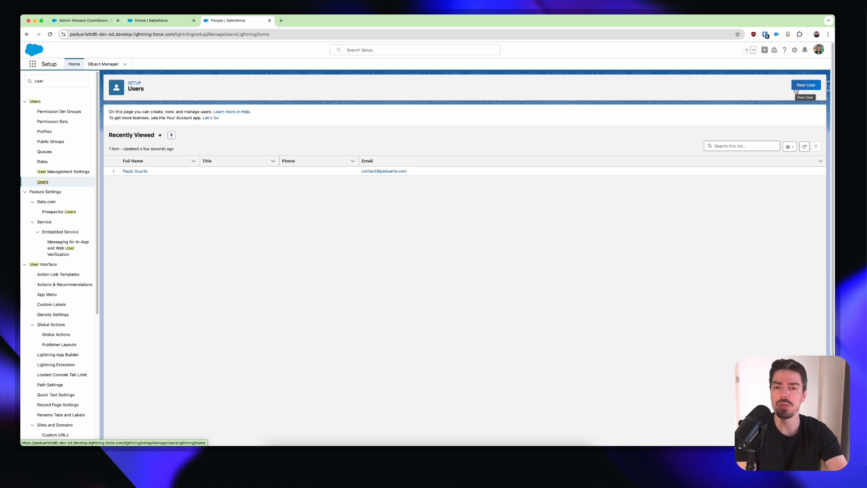
left_click(805, 85)
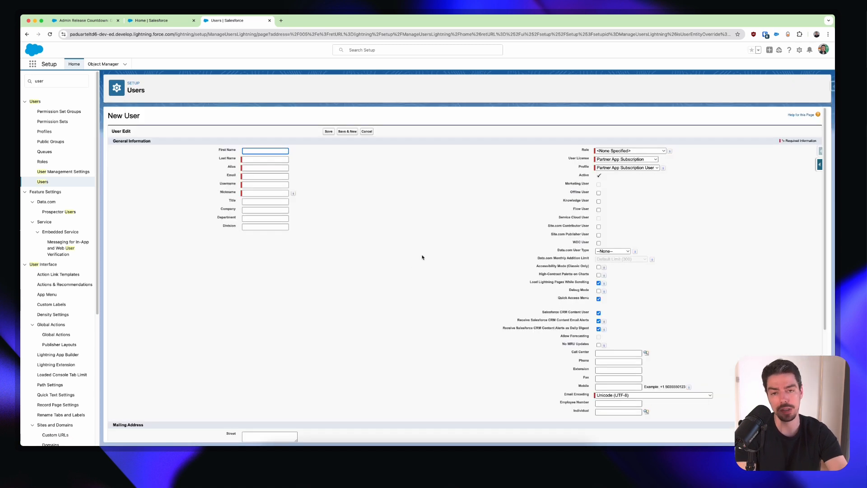
mouse_move(378, 245)
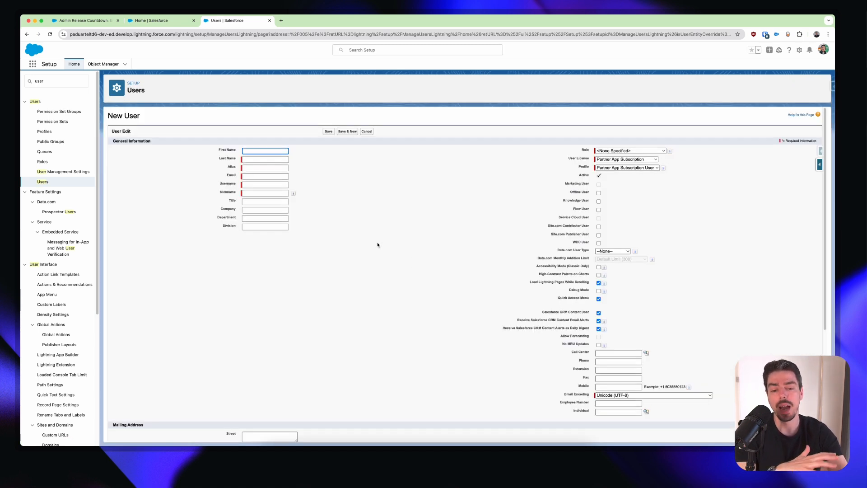
mouse_move(400, 246)
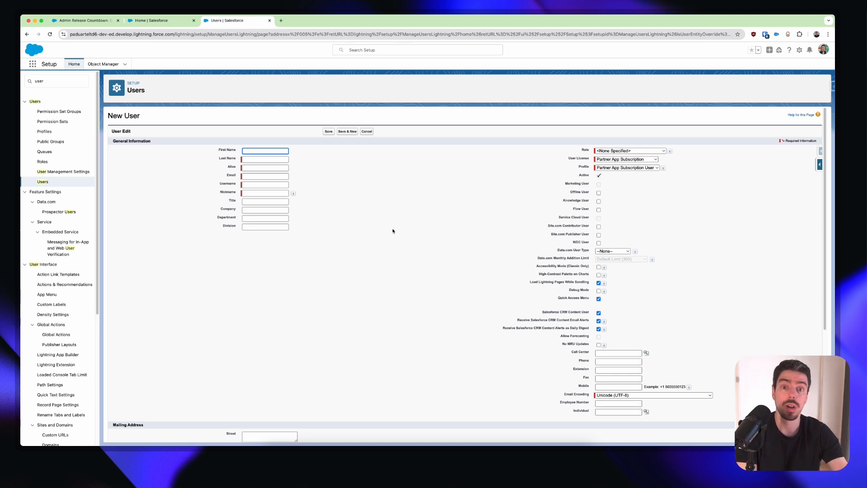
mouse_move(369, 151)
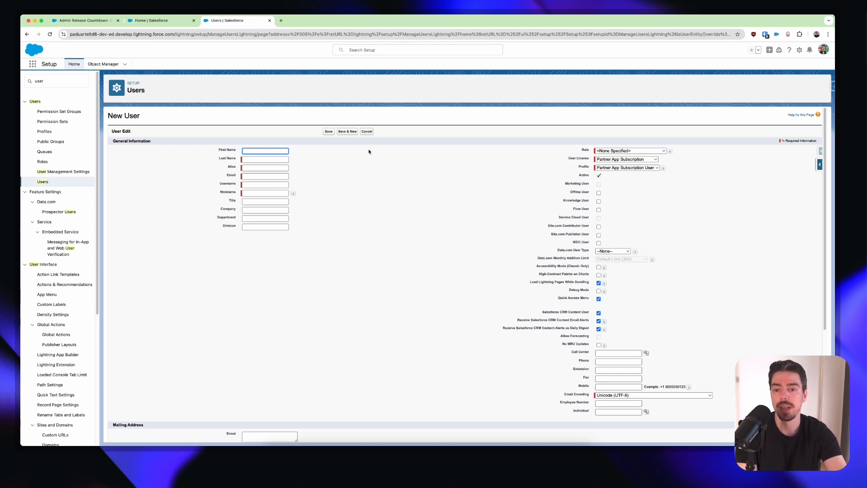
- Cancel the blank New User form, returning to the enhanced Users list
left_click(366, 131)
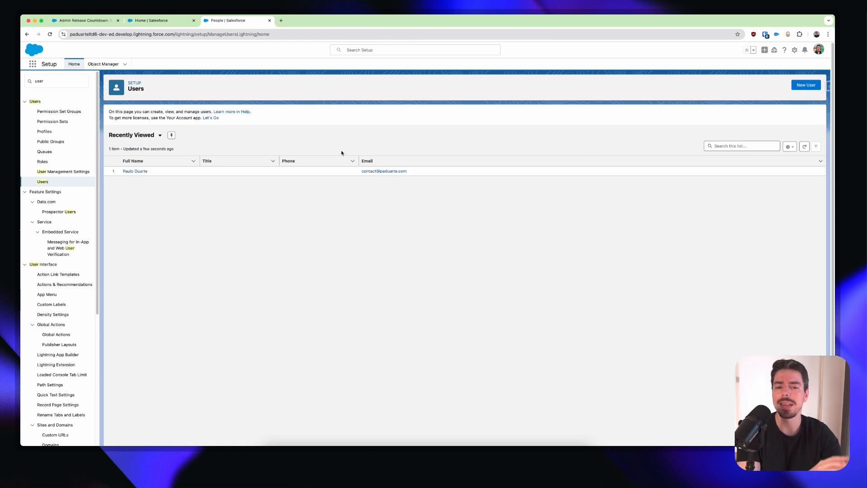
mouse_move(345, 147)
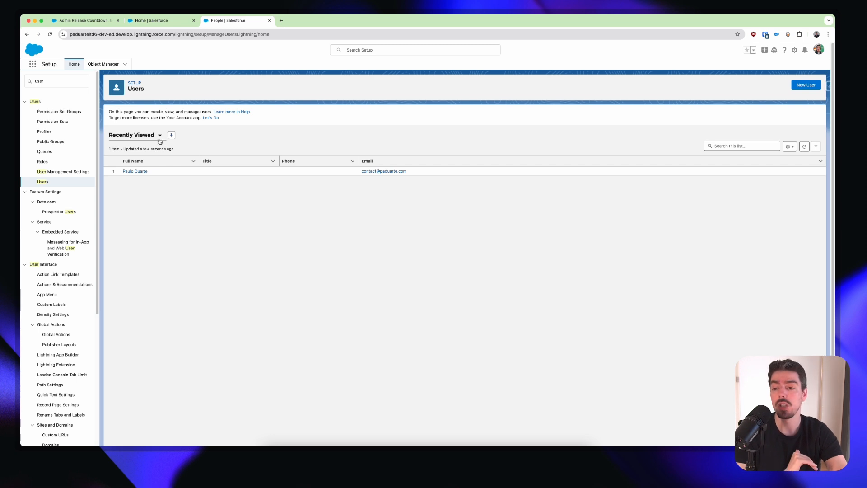
- Change the Users list view from Recently Viewed to All Users, showing four users
left_click(160, 134)
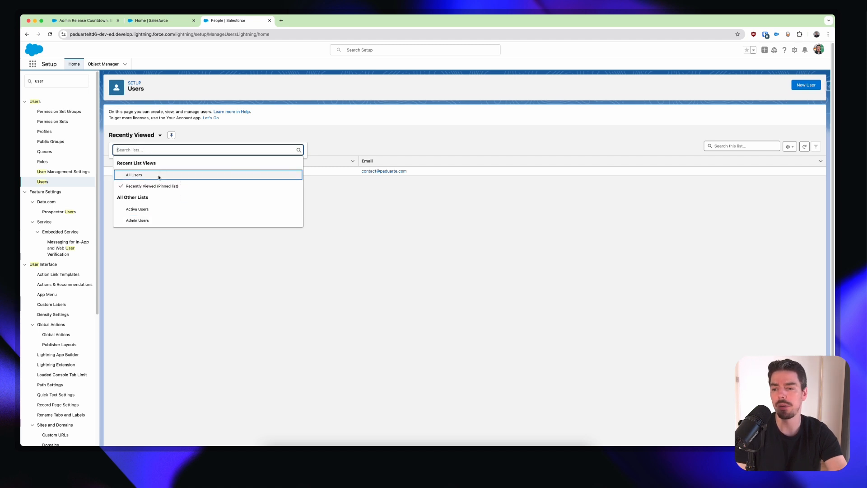
left_click(134, 174)
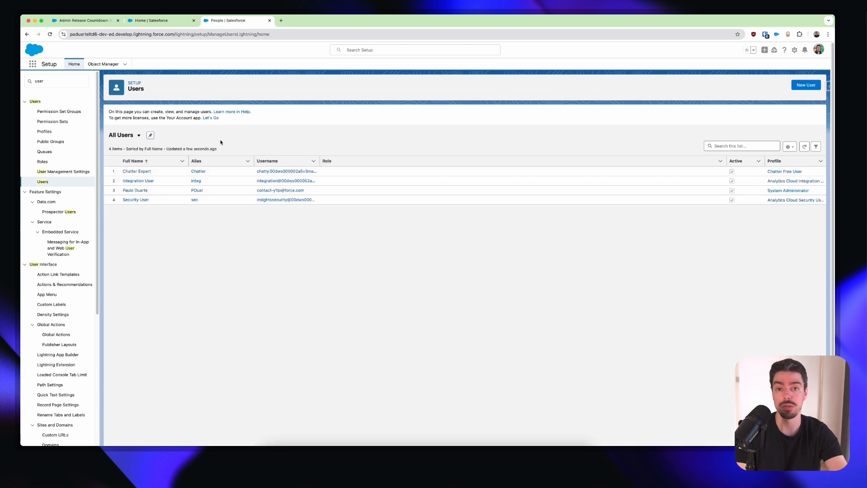
mouse_move(320, 256)
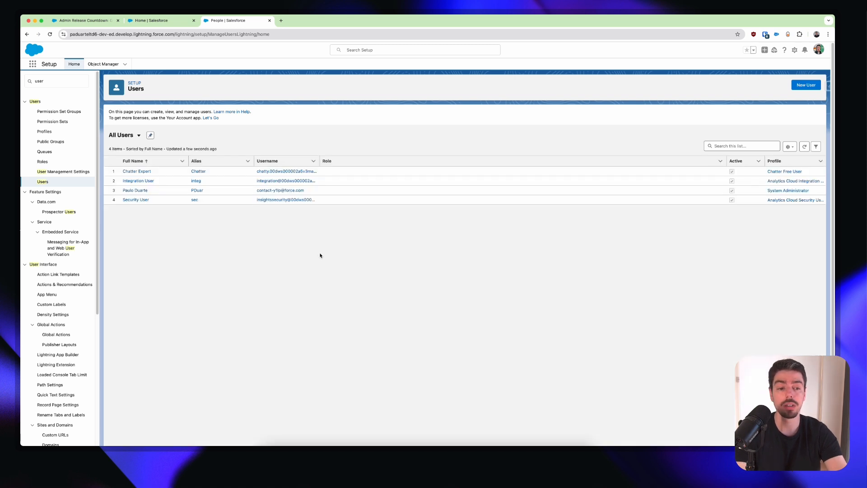
mouse_move(478, 206)
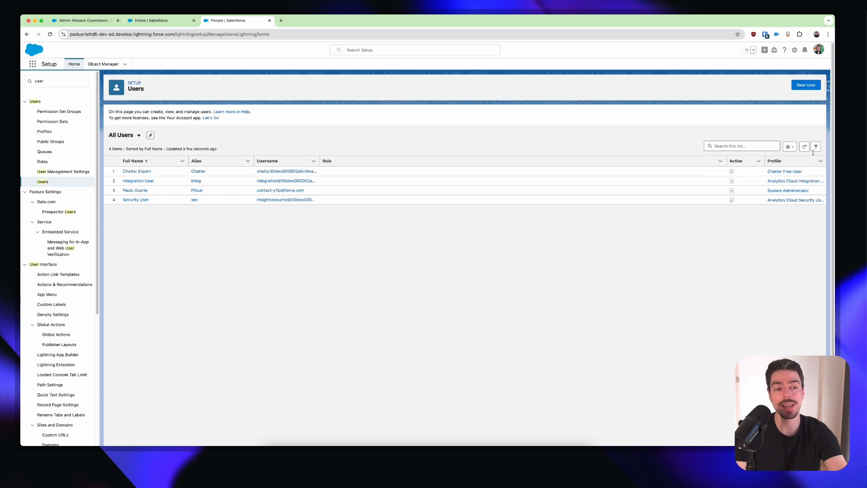
mouse_move(817, 146)
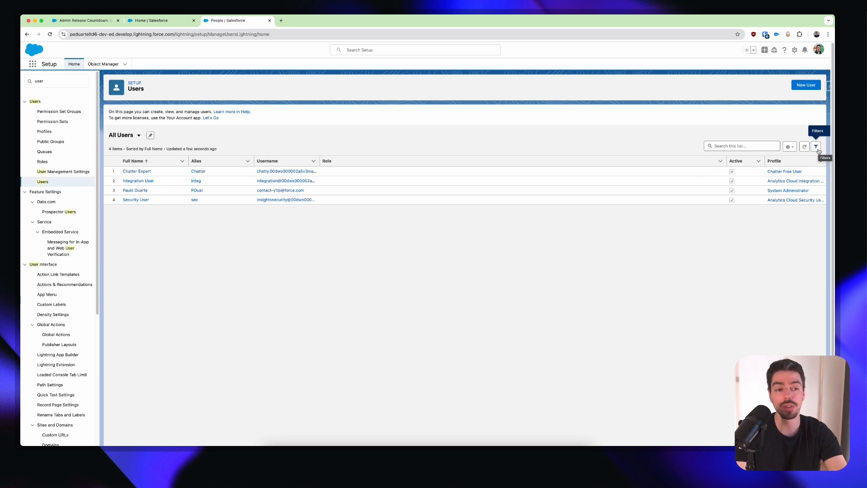
left_click(817, 146)
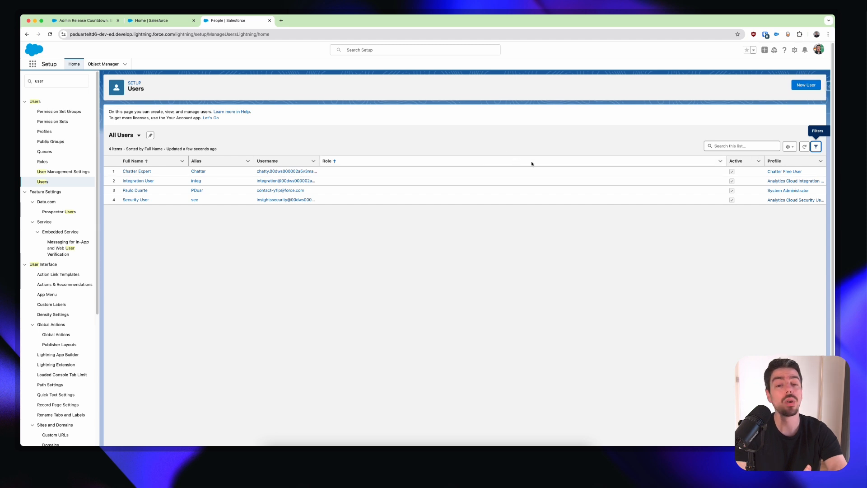
mouse_move(788, 146)
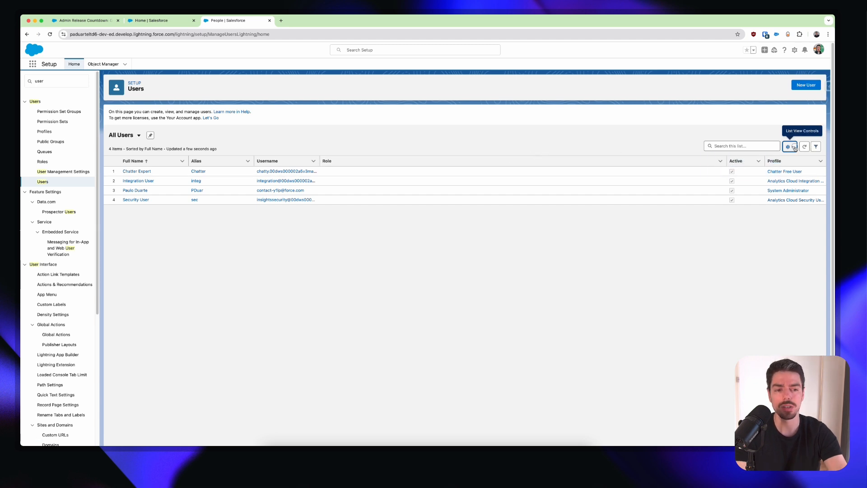
- Save a new private Users list view named 'Enahnced List Vie' via the List View Controls
left_click(788, 146)
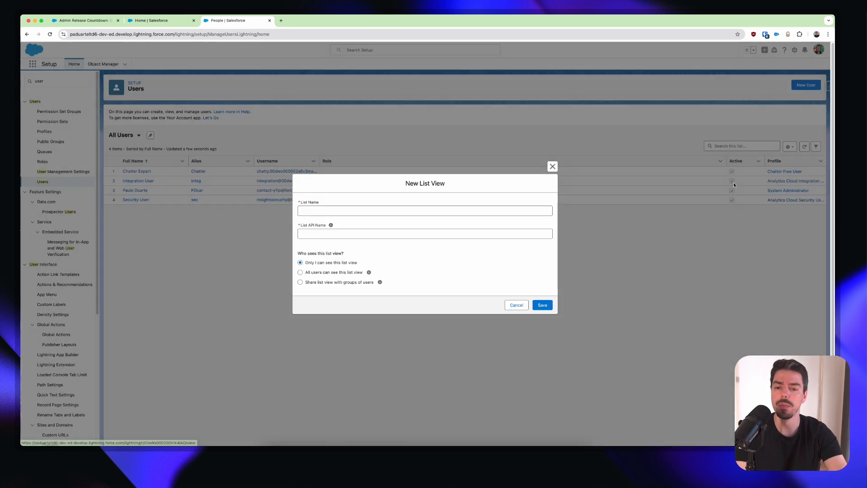
left_click(424, 211)
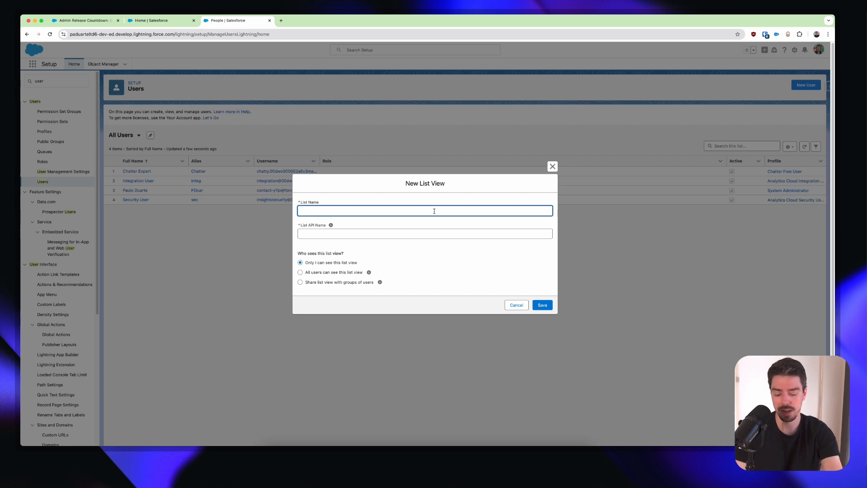
type("Enahnced List View")
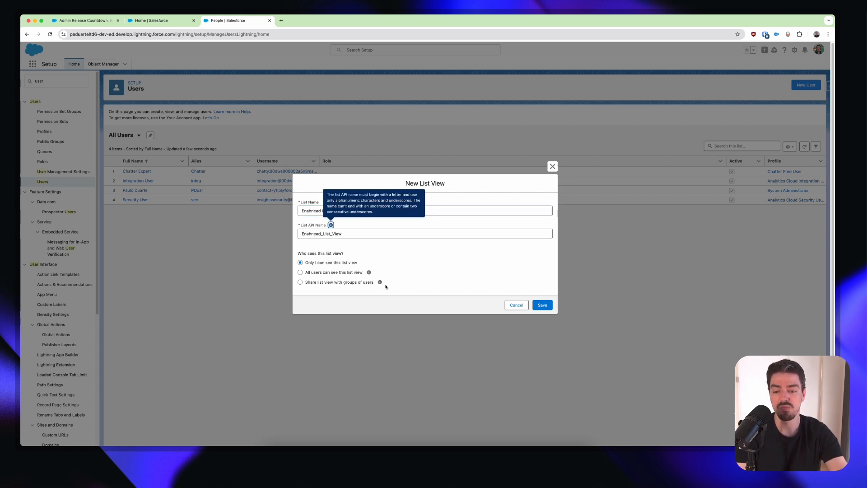
mouse_move(380, 282)
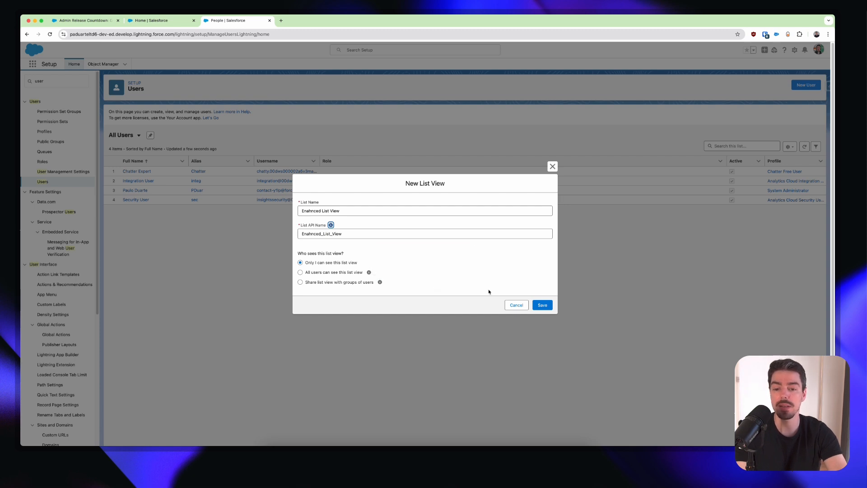
left_click(542, 305)
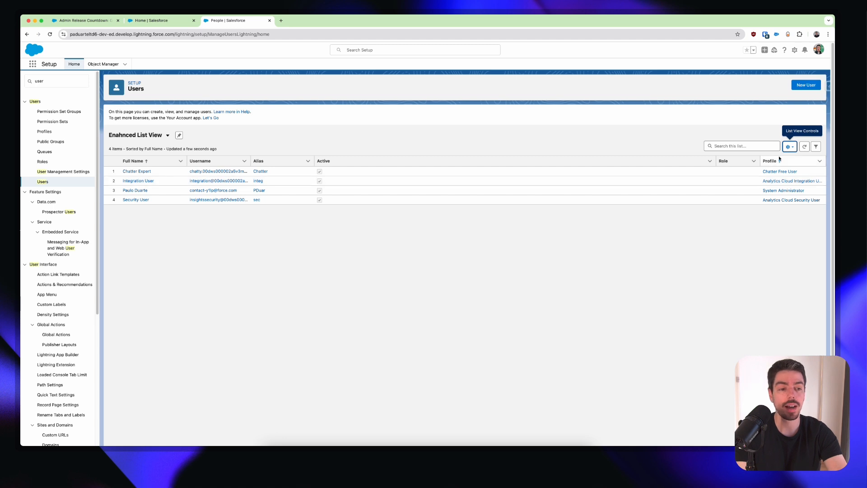
- Add a filter Active equals True to the new list view
left_click(816, 147)
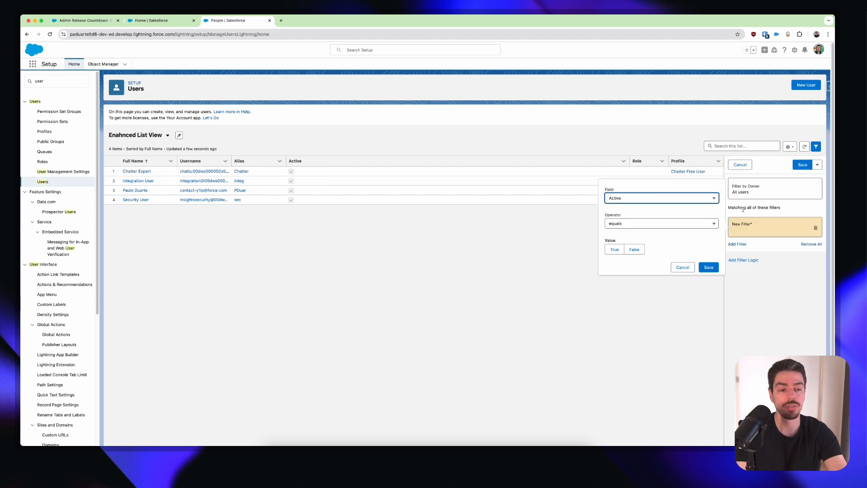
left_click(614, 249)
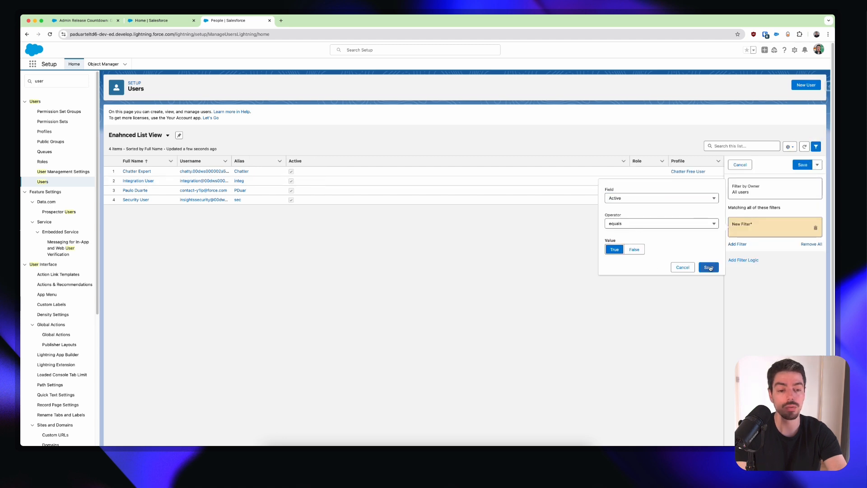
left_click(709, 267)
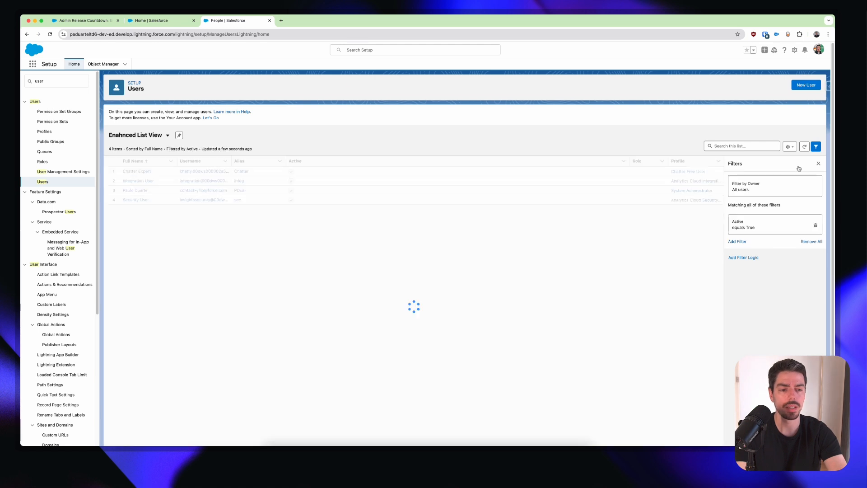
- Add a second filter Profile contains Admin and save, leaving only the System Administrator
left_click(737, 242)
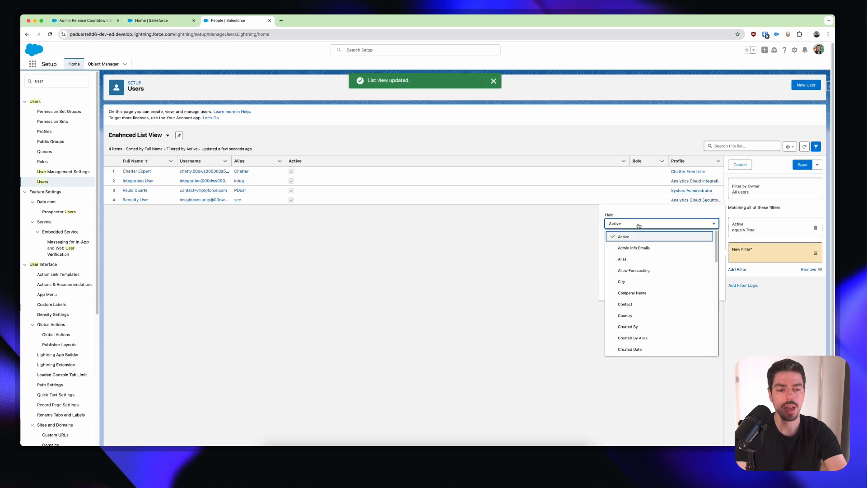
mouse_move(660, 239)
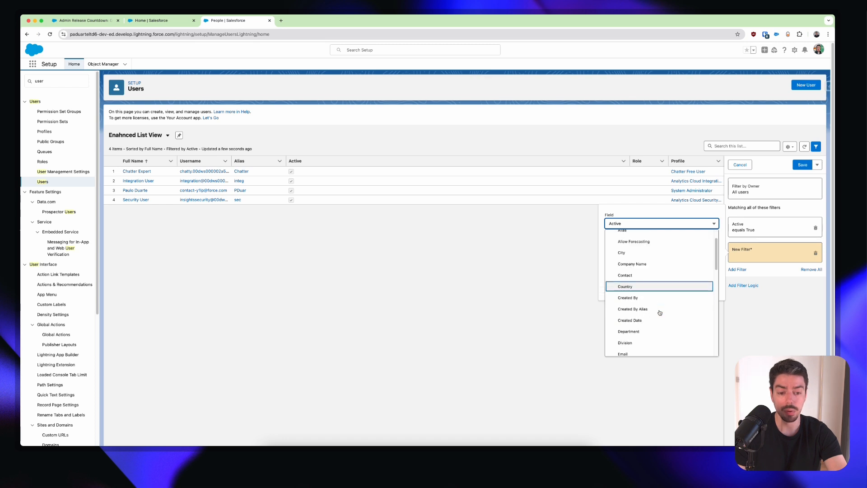
scroll("down", 3)
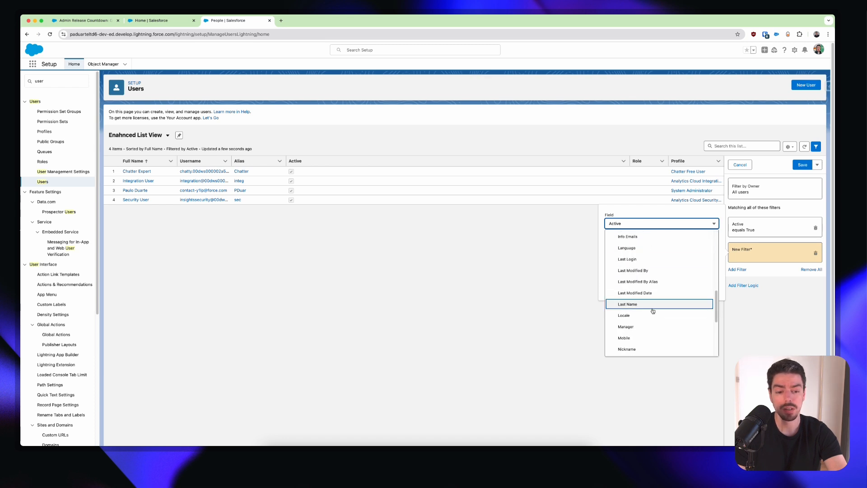
scroll("down", 3)
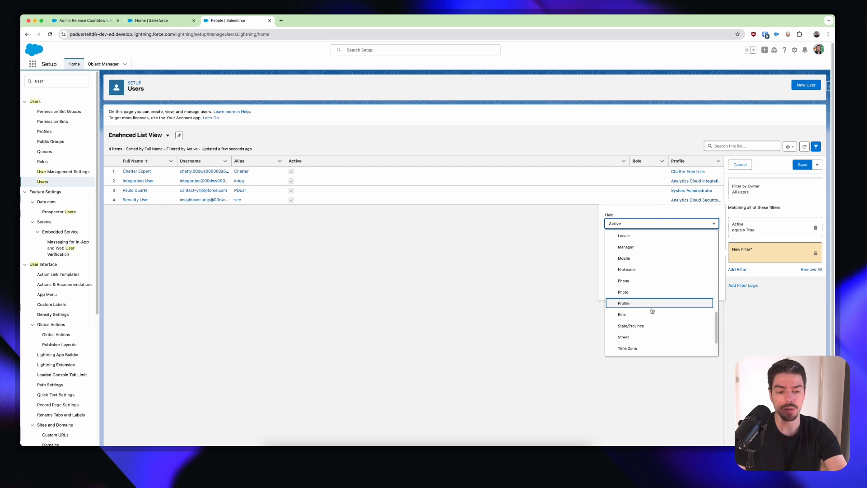
left_click(623, 303)
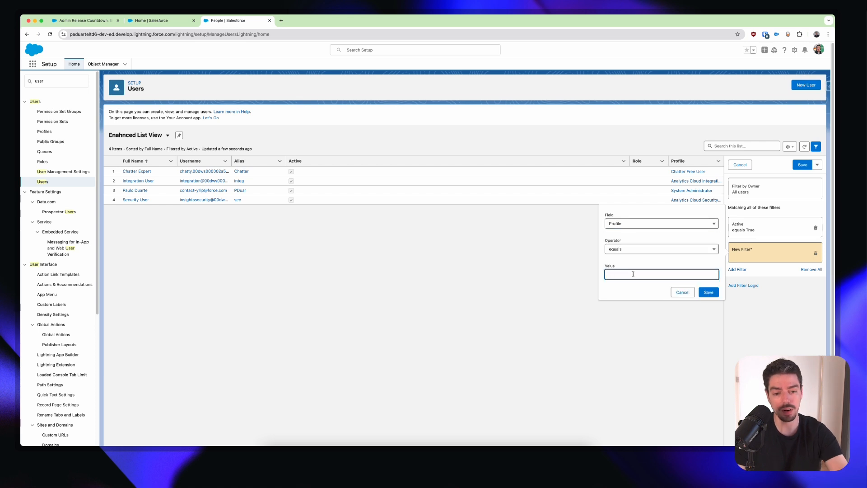
left_click(659, 249)
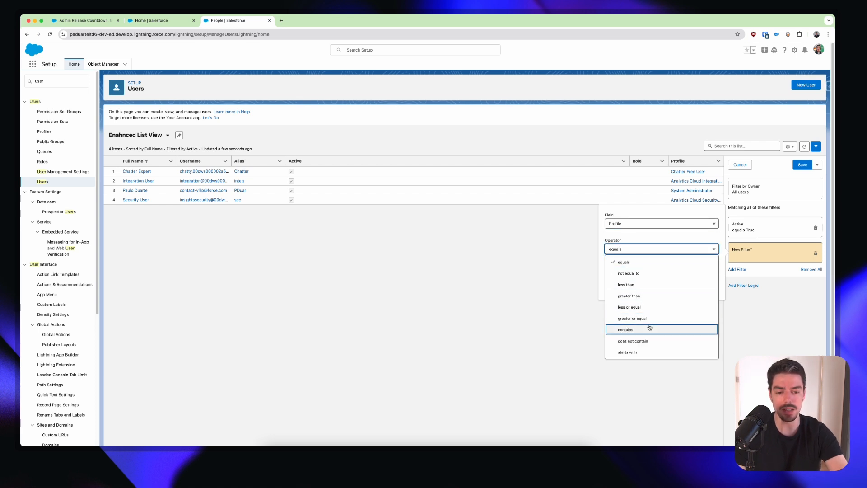
left_click(625, 329)
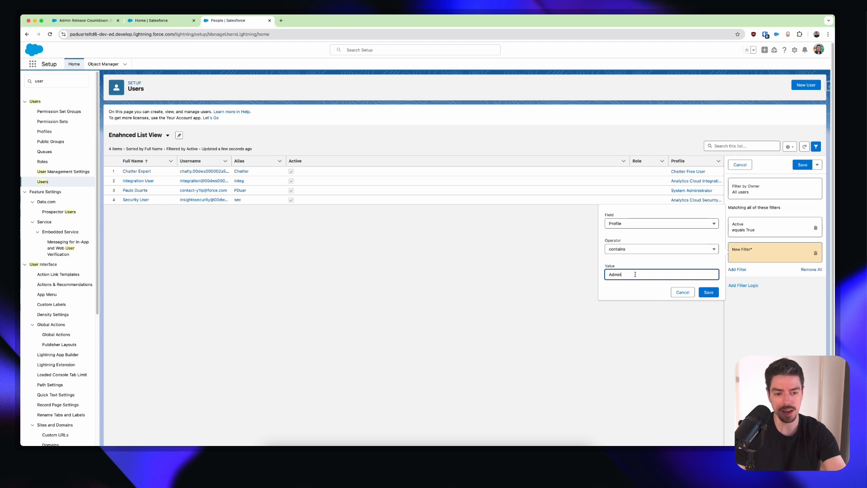
left_click(709, 292)
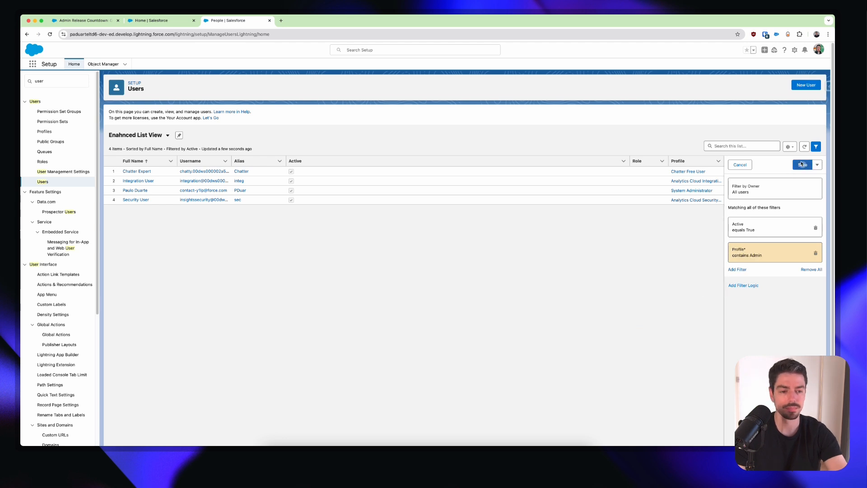
left_click(802, 164)
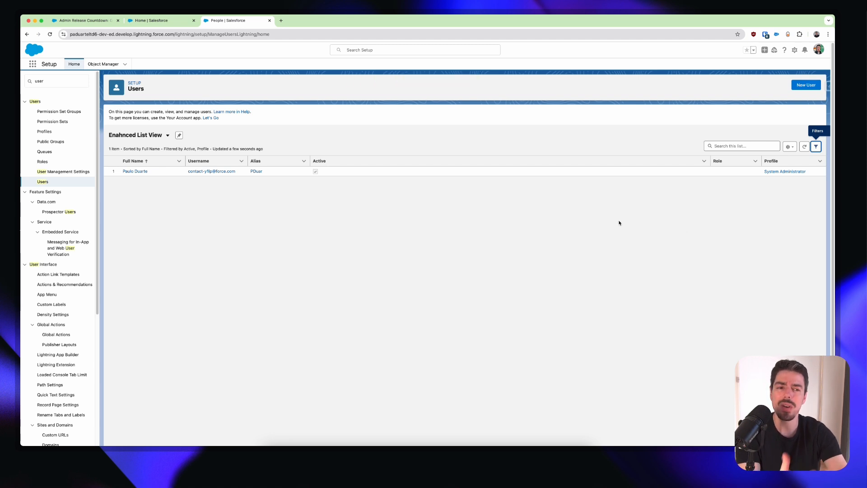
mouse_move(550, 215)
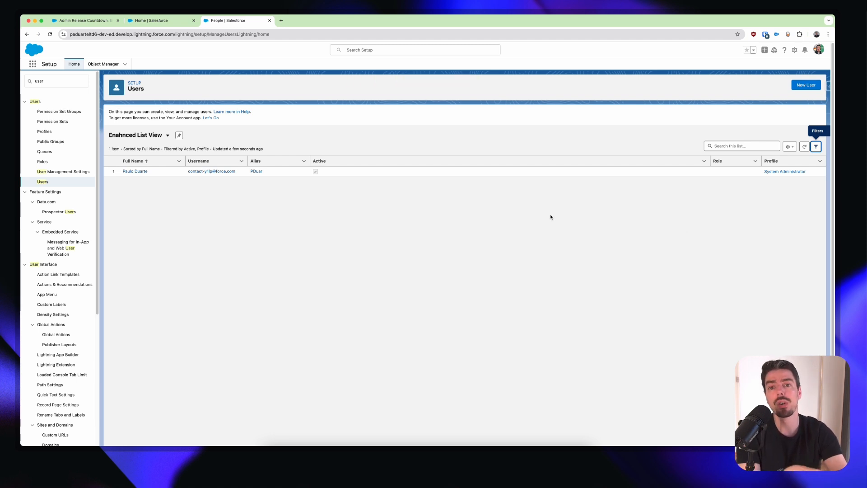